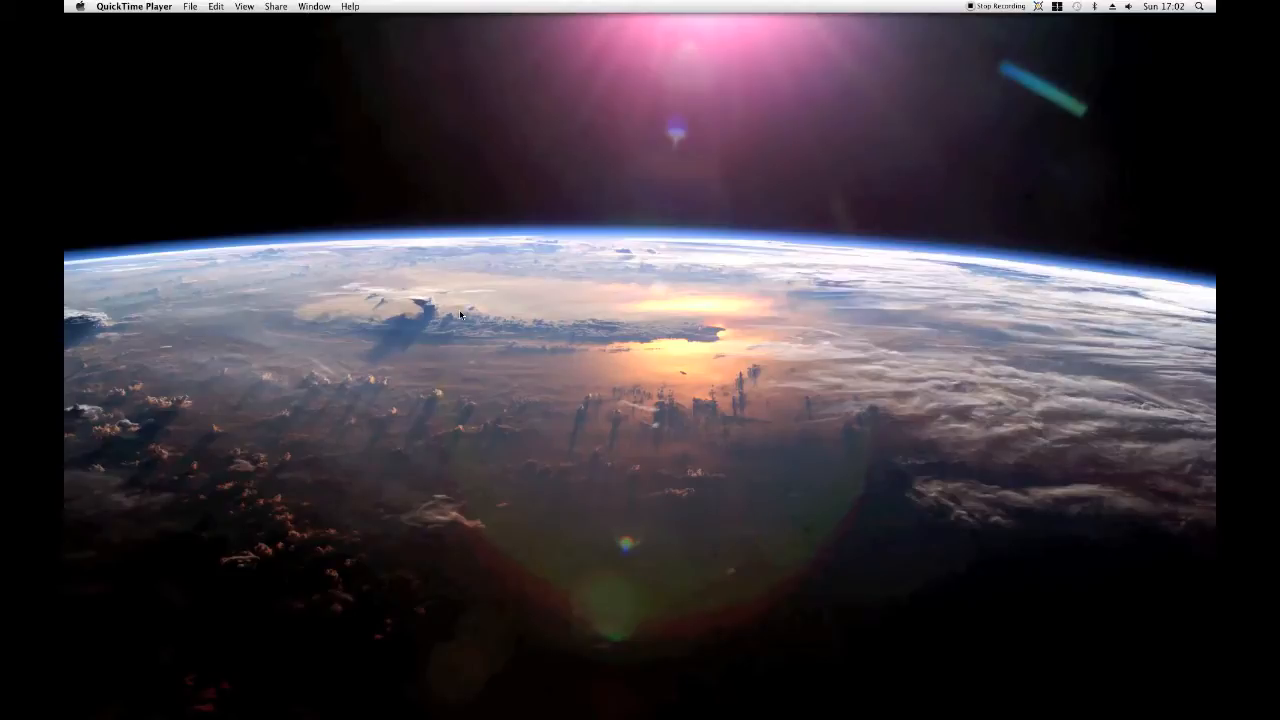
pyautogui.moveTo(488, 316)
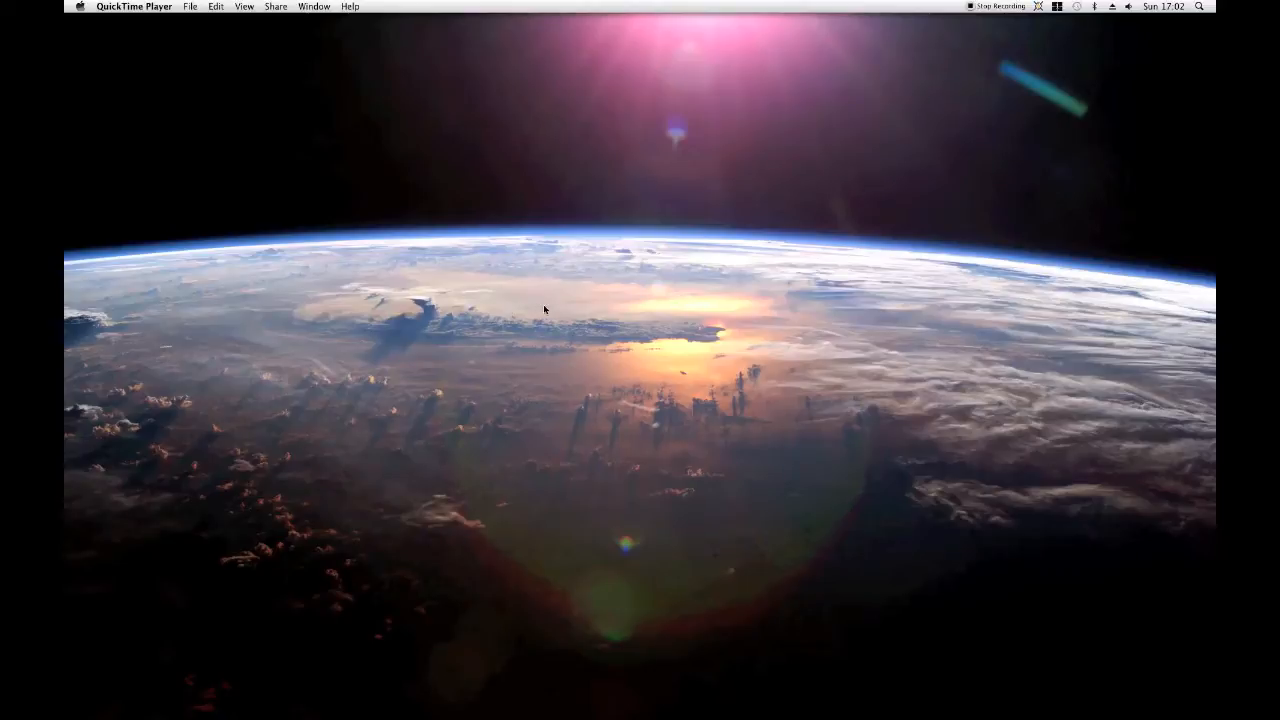
pyautogui.moveTo(564, 303)
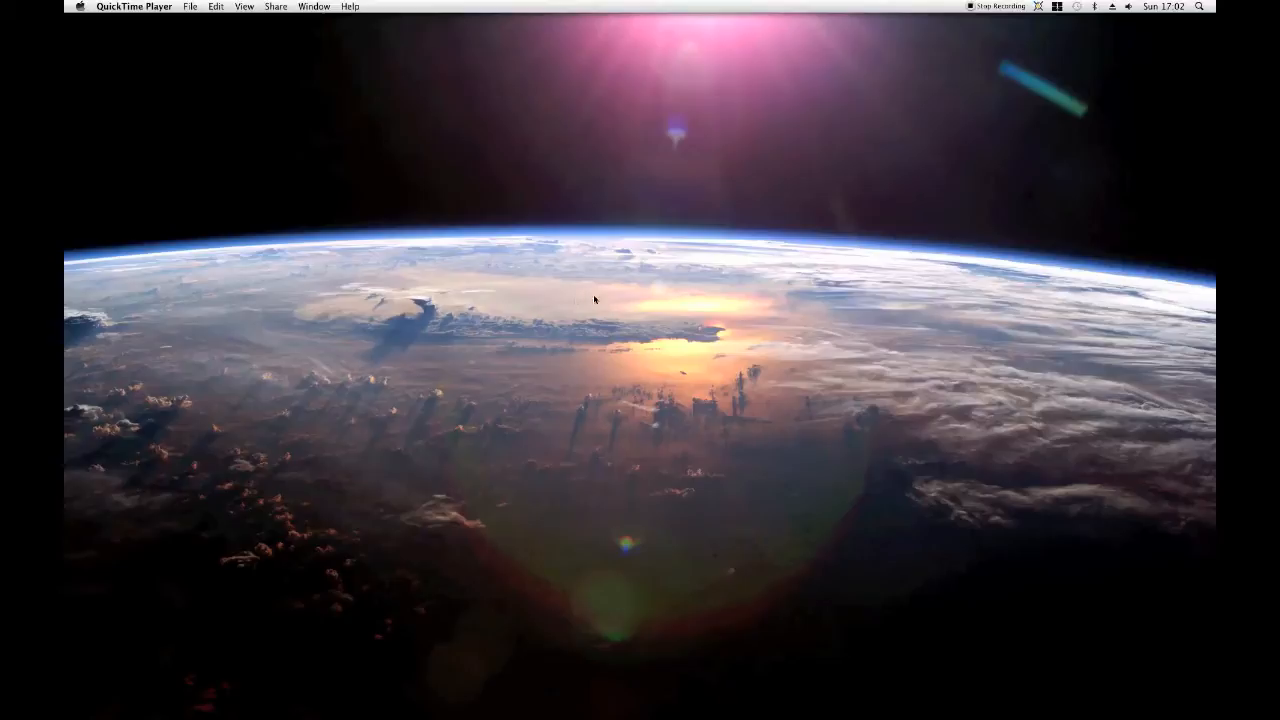
pyautogui.moveTo(620, 307)
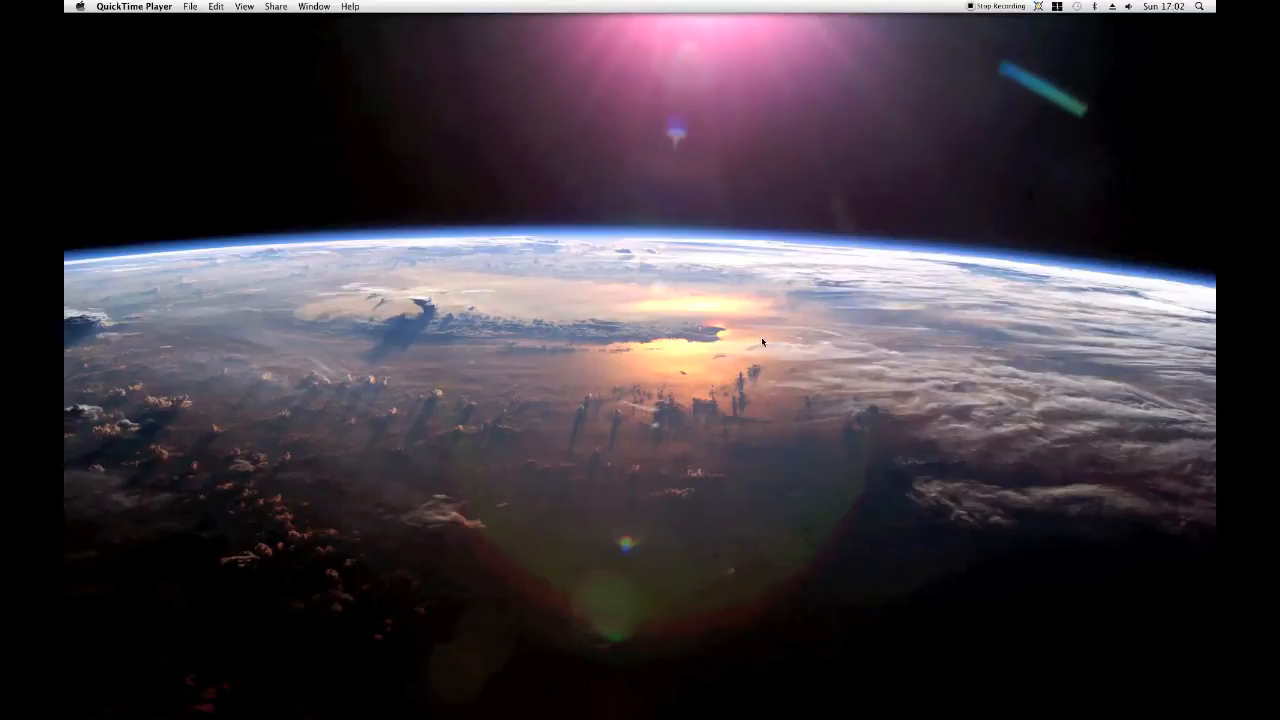
pyautogui.moveTo(765, 342)
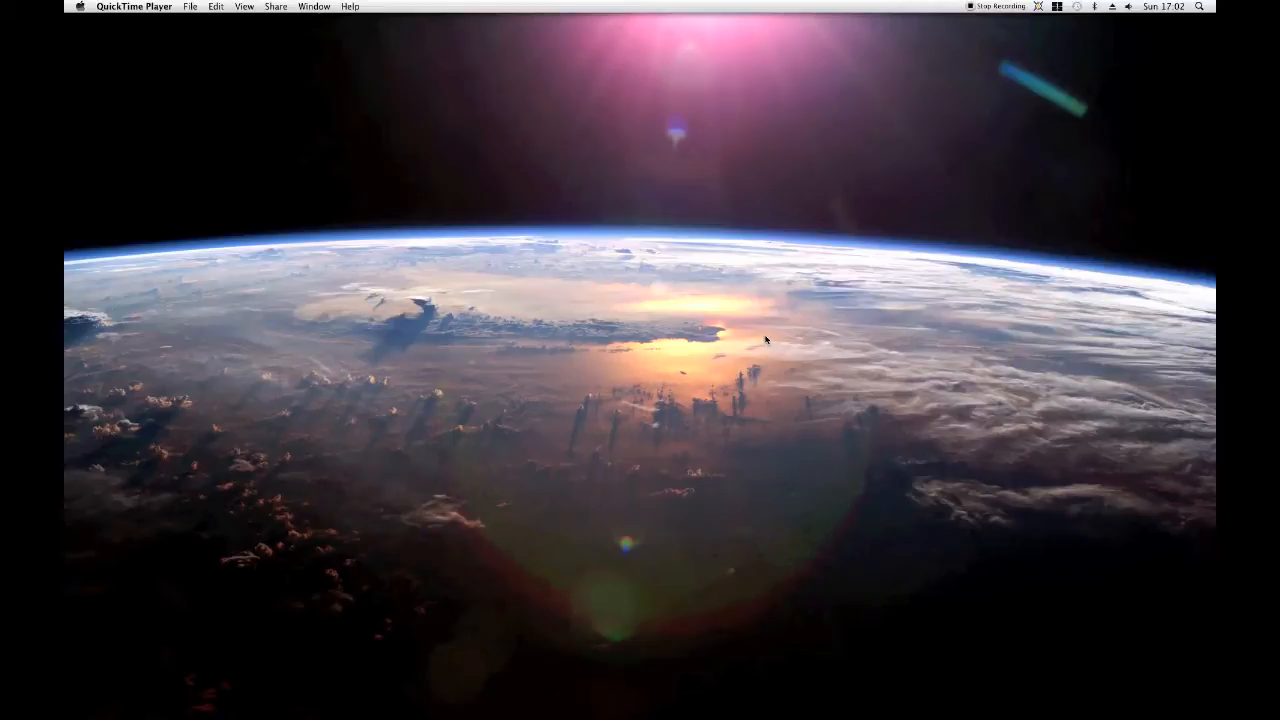
pyautogui.moveTo(753, 328)
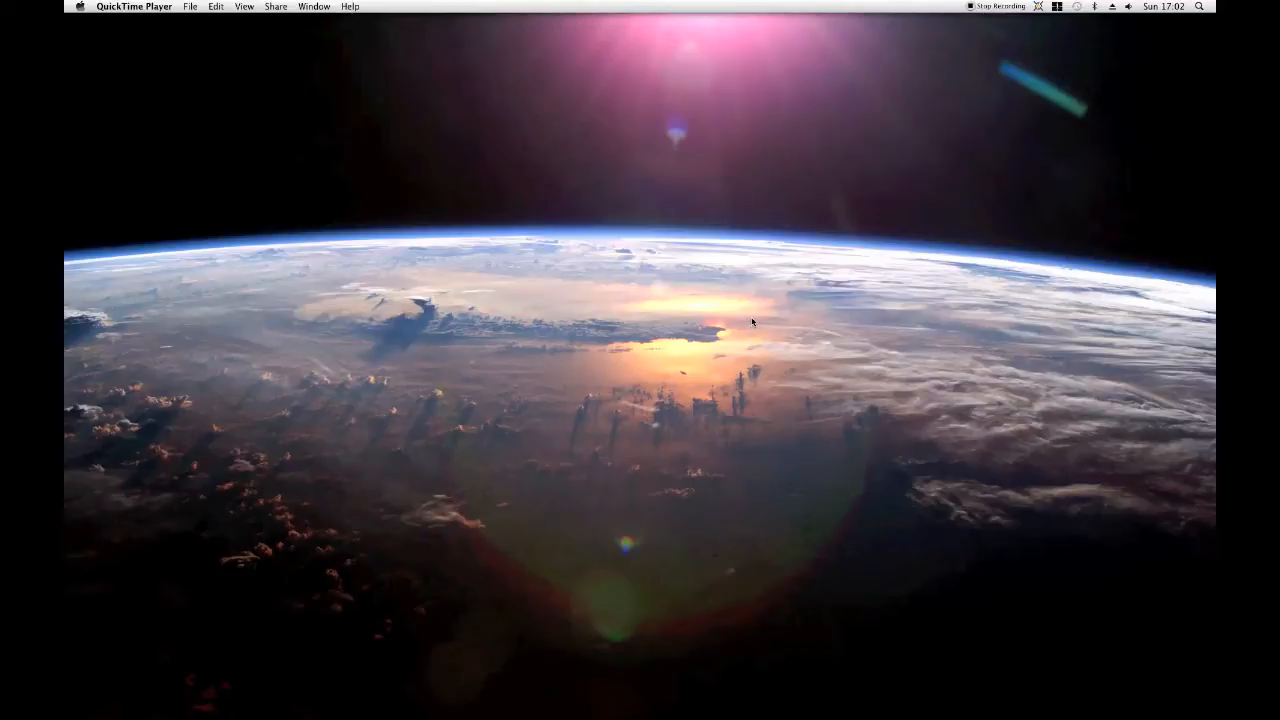
pyautogui.moveTo(801, 314)
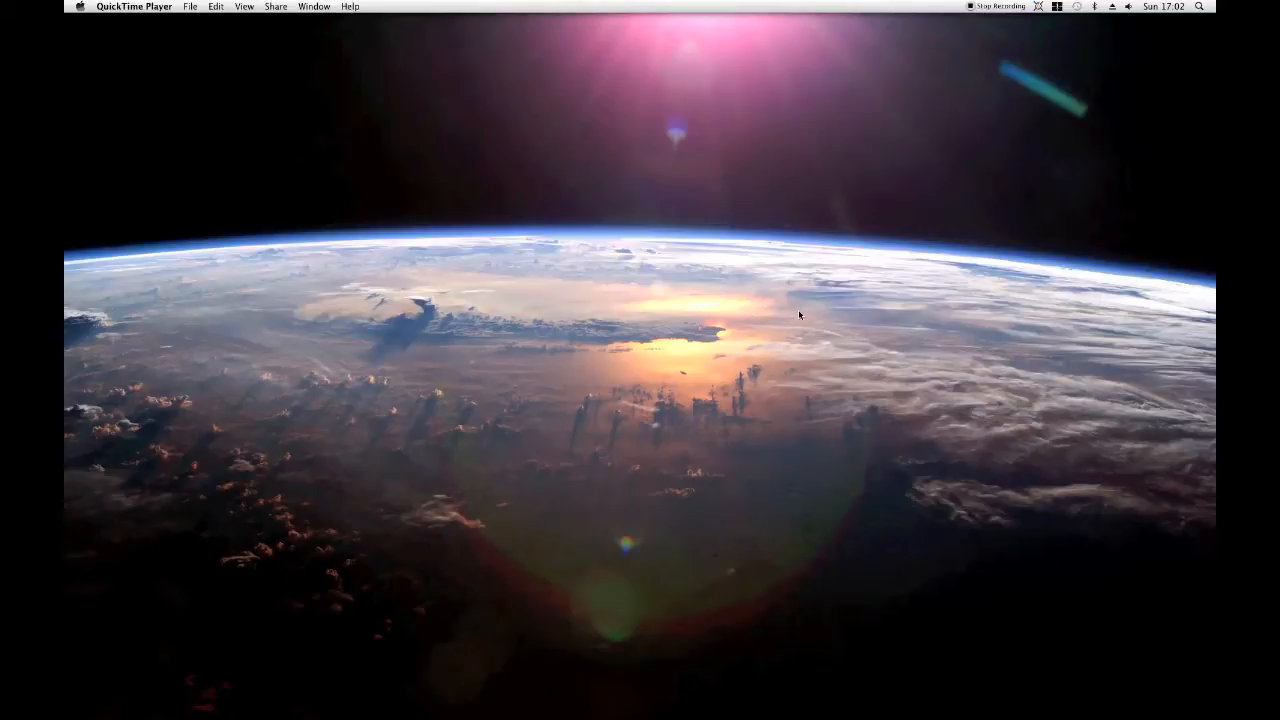
pyautogui.moveTo(804, 336)
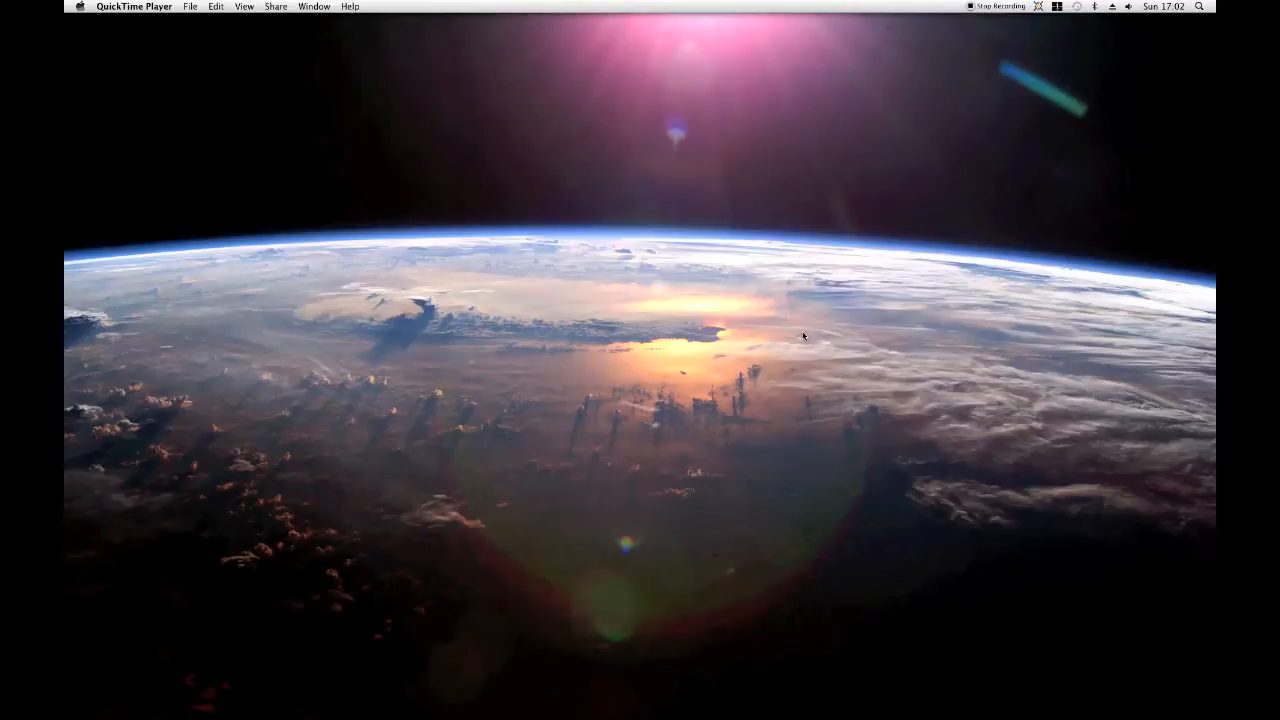
pyautogui.moveTo(812, 338)
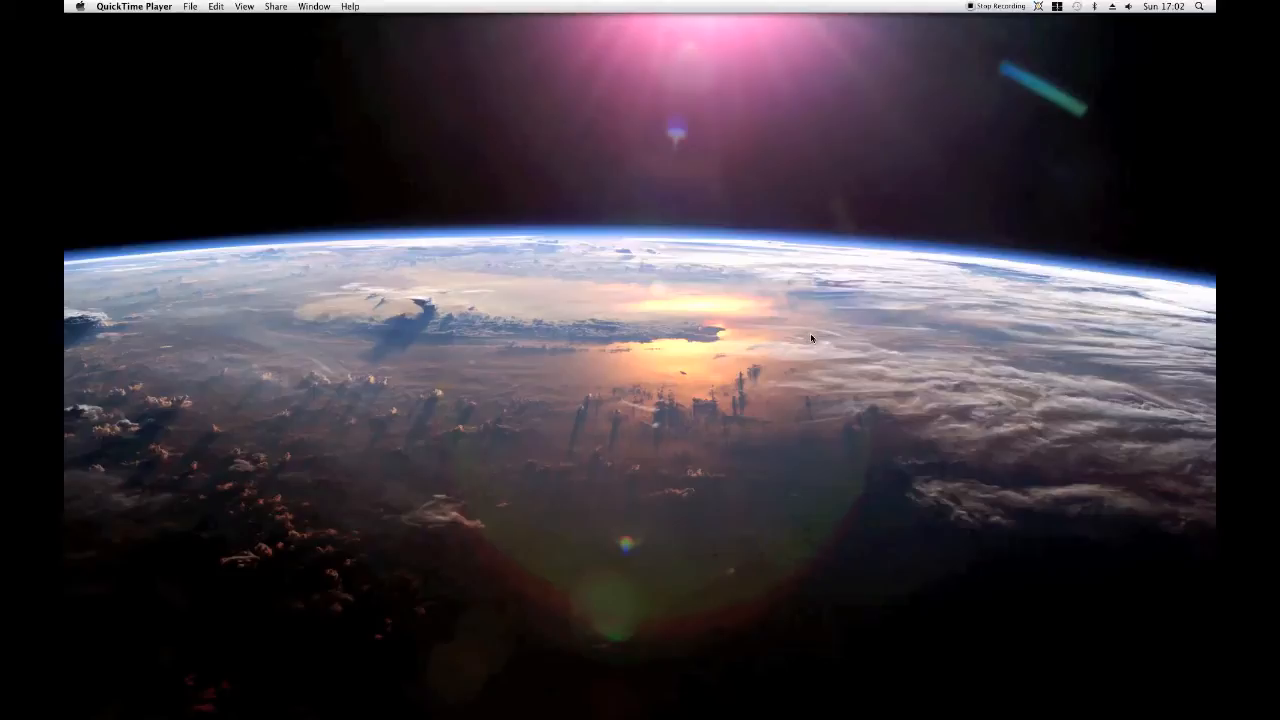
pyautogui.moveTo(824, 338)
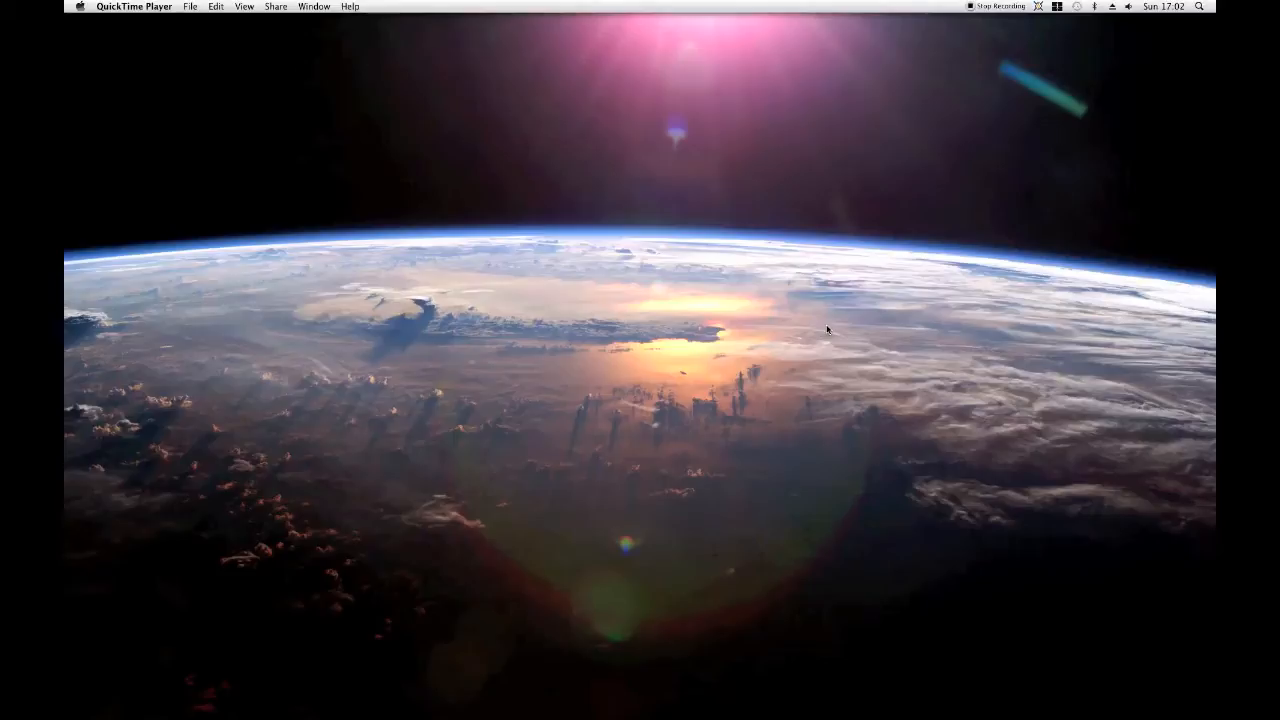
pyautogui.moveTo(825, 322)
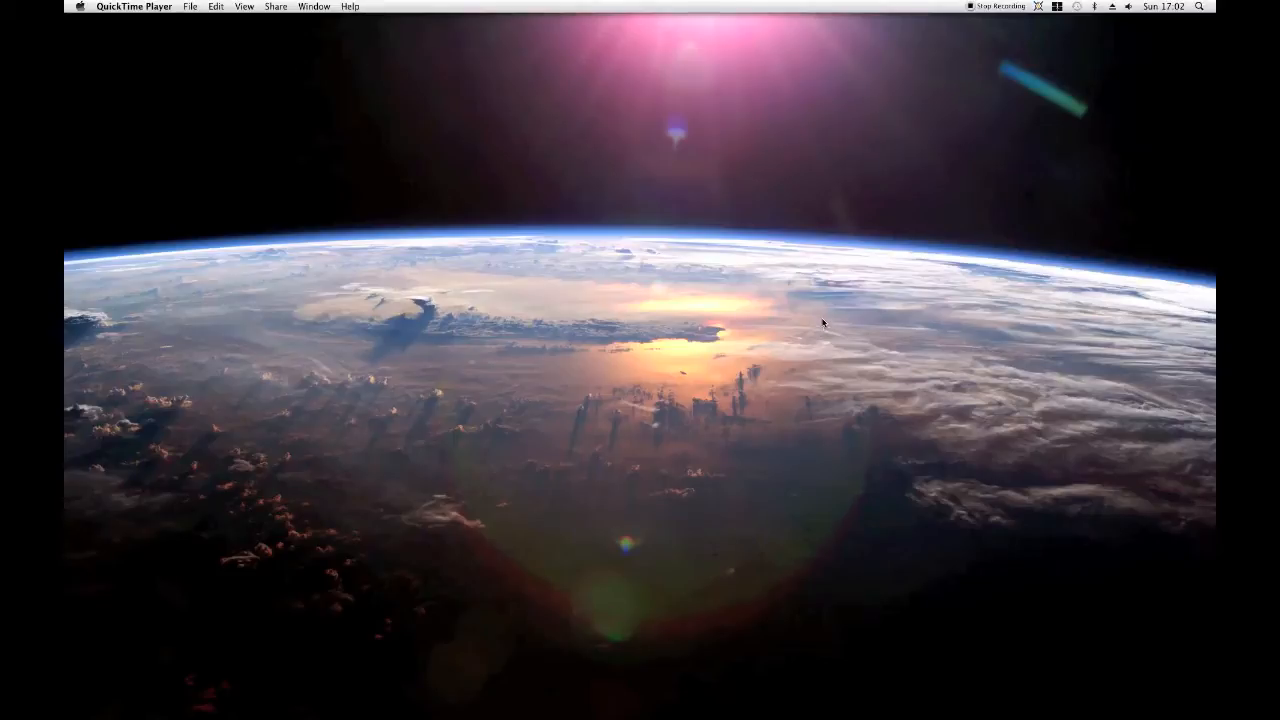
pyautogui.moveTo(827, 324)
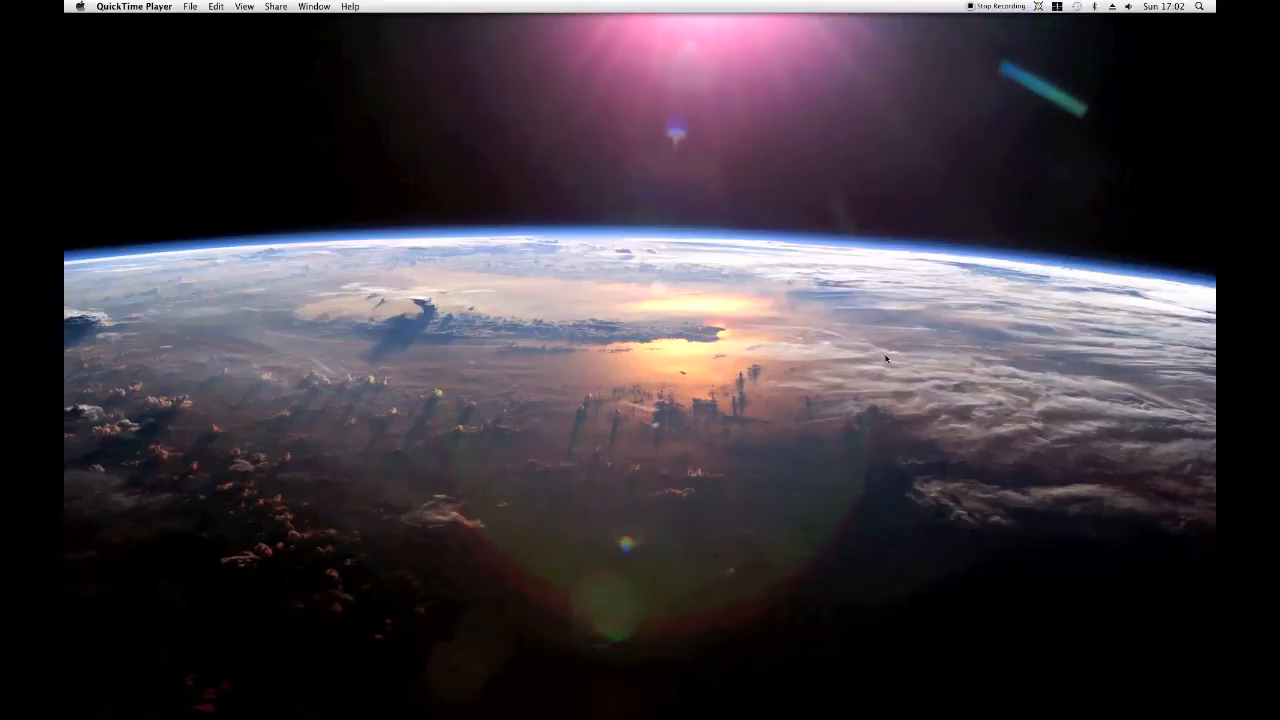
pyautogui.moveTo(895, 358)
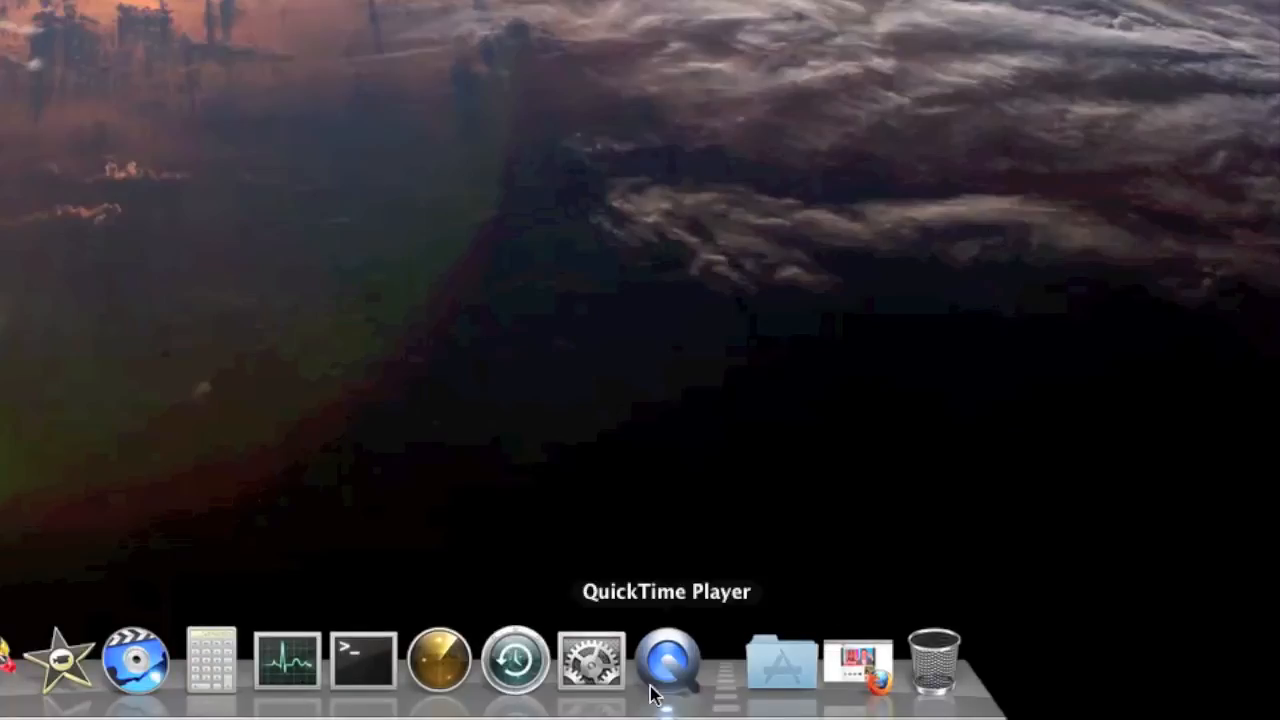
# Step: Launch System Preferences from the Dock and open the Print & Fax pane
pyautogui.click(587, 670)
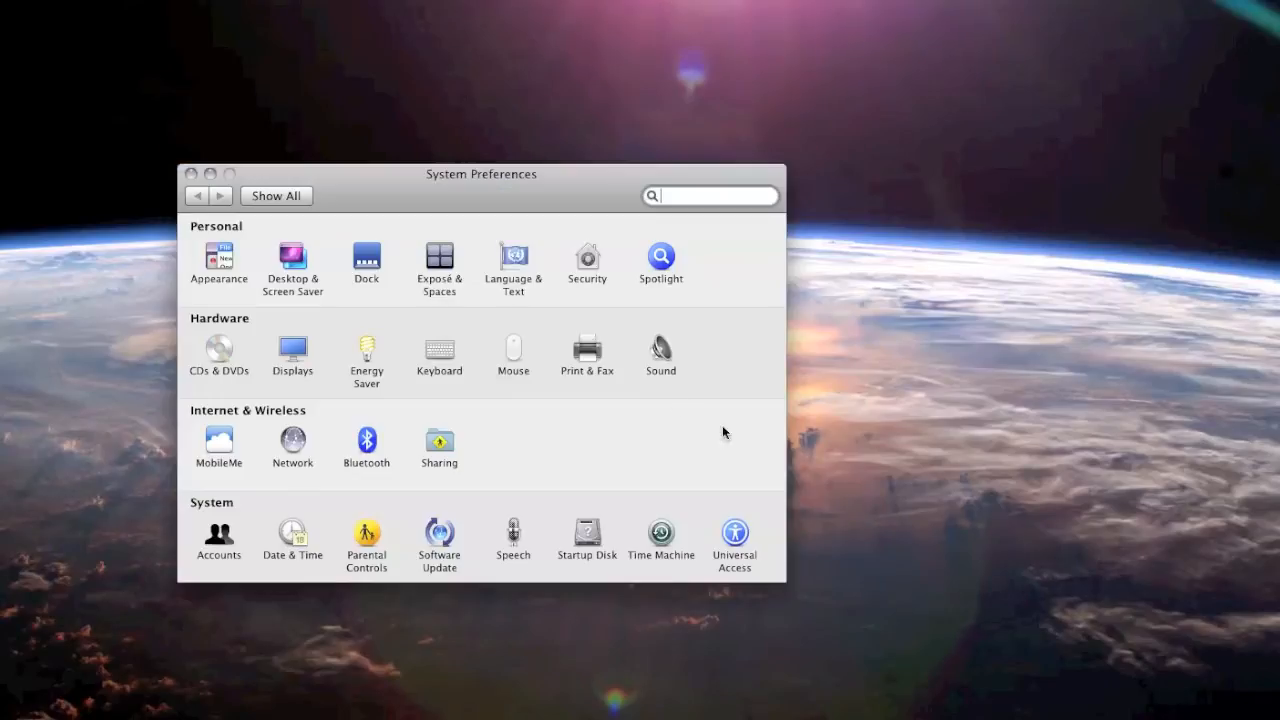
pyautogui.click(587, 347)
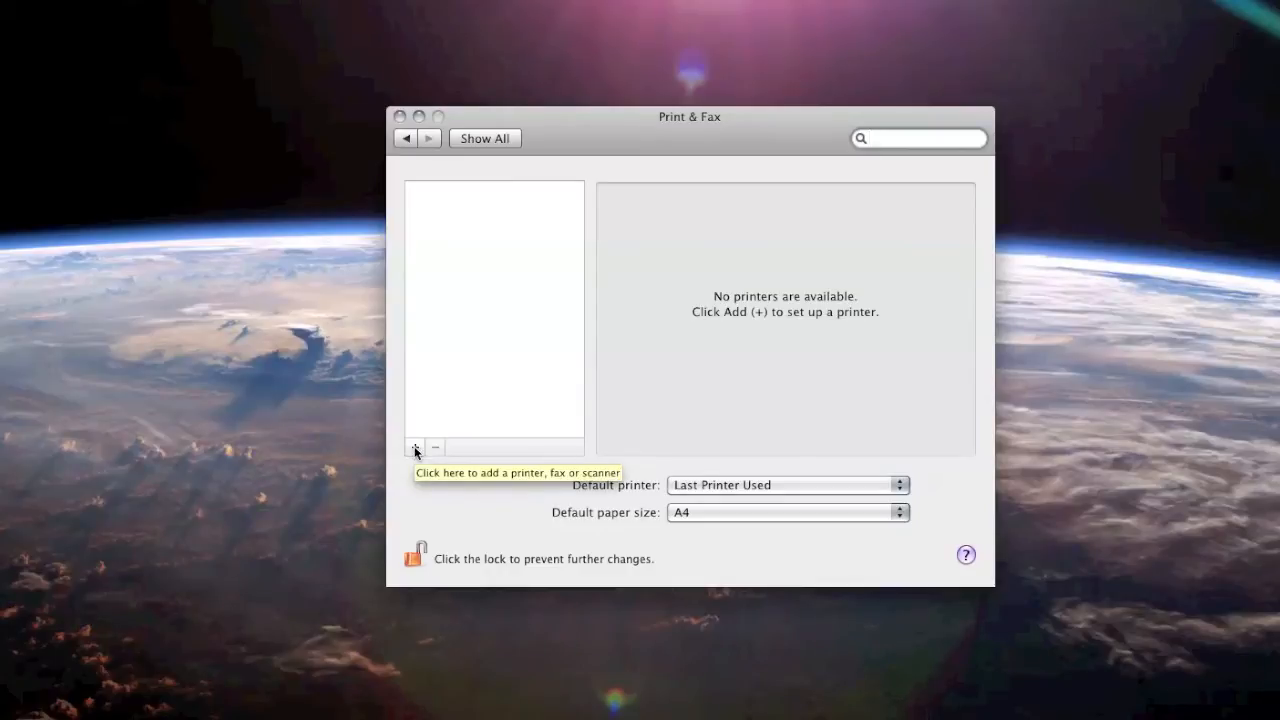
# Step: Begin adding a printer and browse Windows-shared printers in the Add Printer window
pyautogui.click(414, 447)
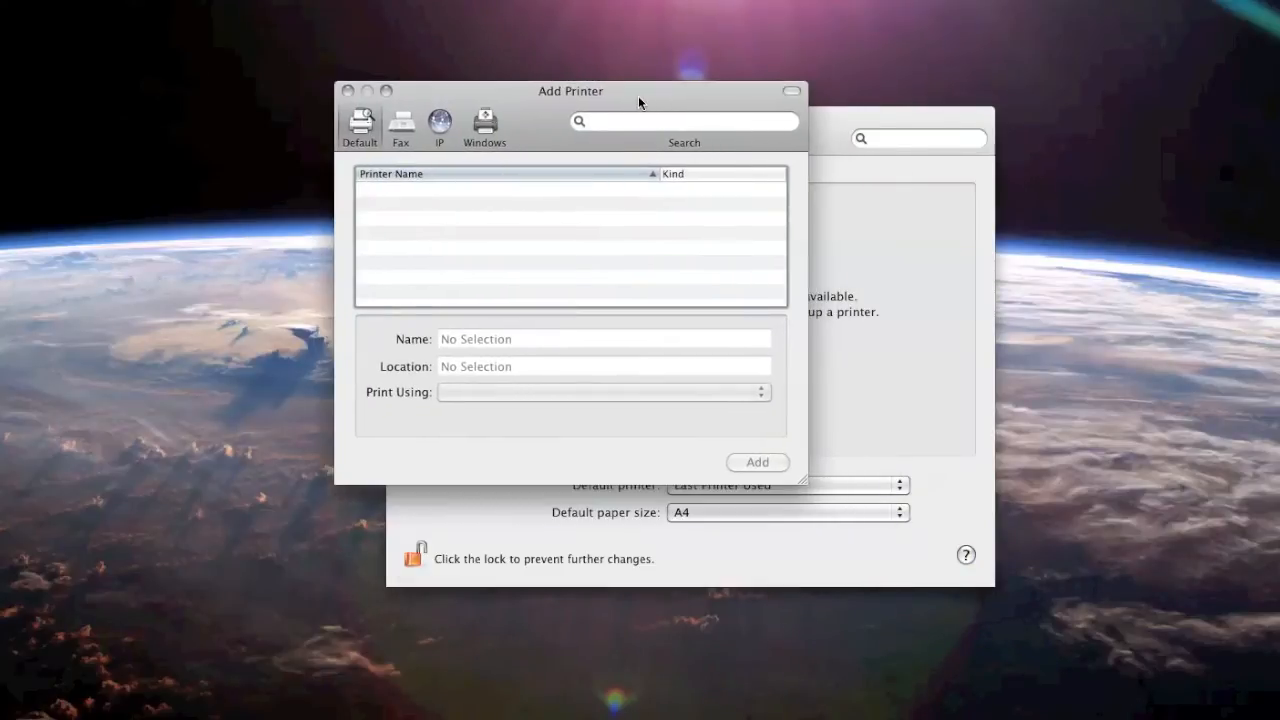
pyautogui.moveTo(420, 105)
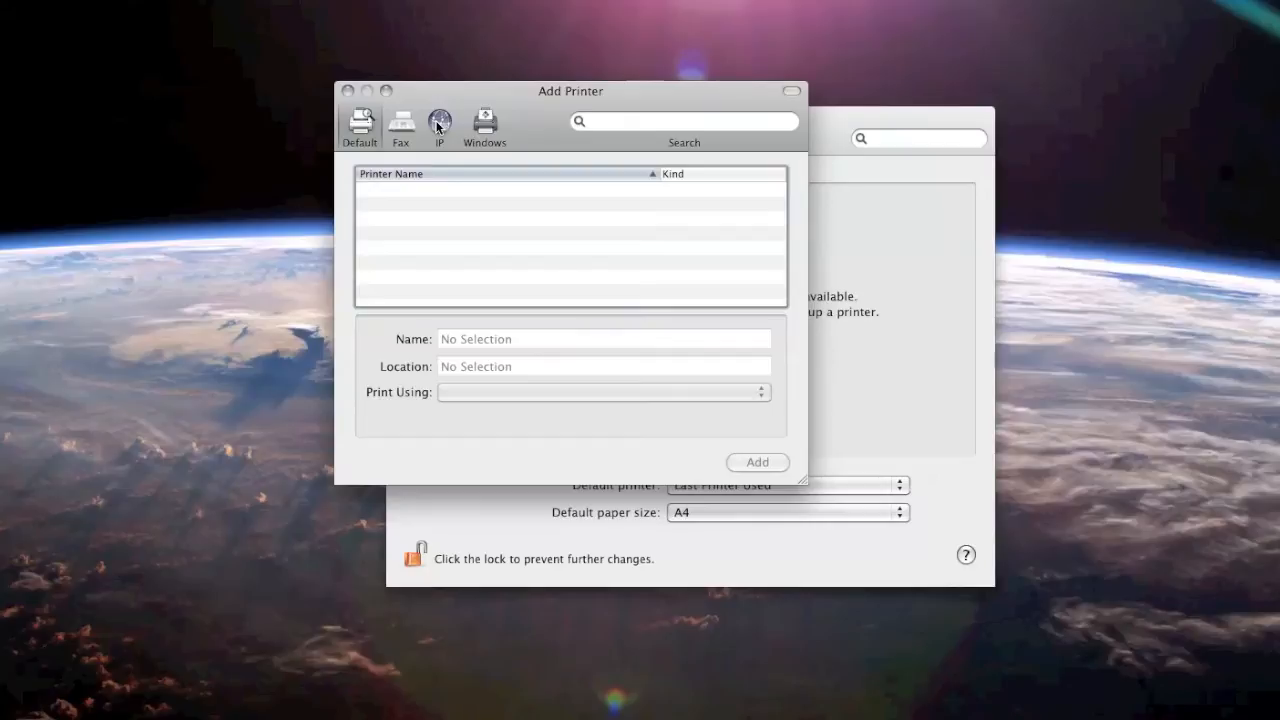
pyautogui.moveTo(475, 120)
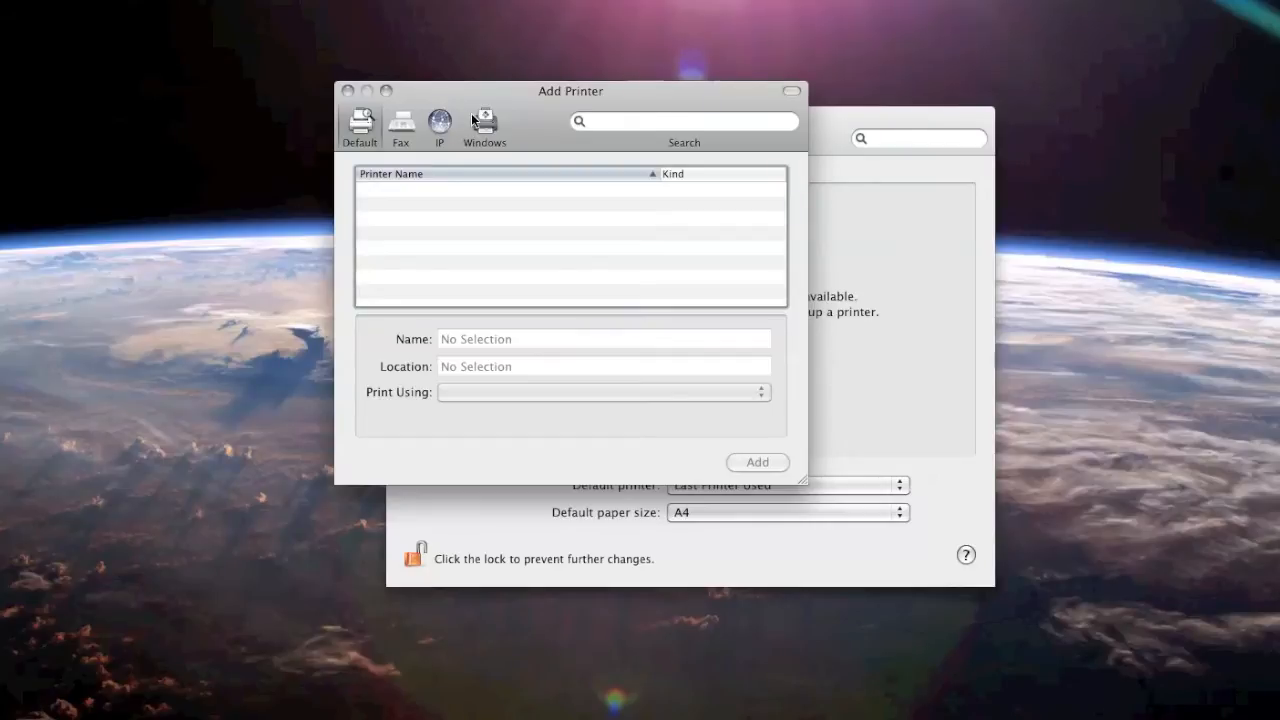
pyautogui.moveTo(490, 127)
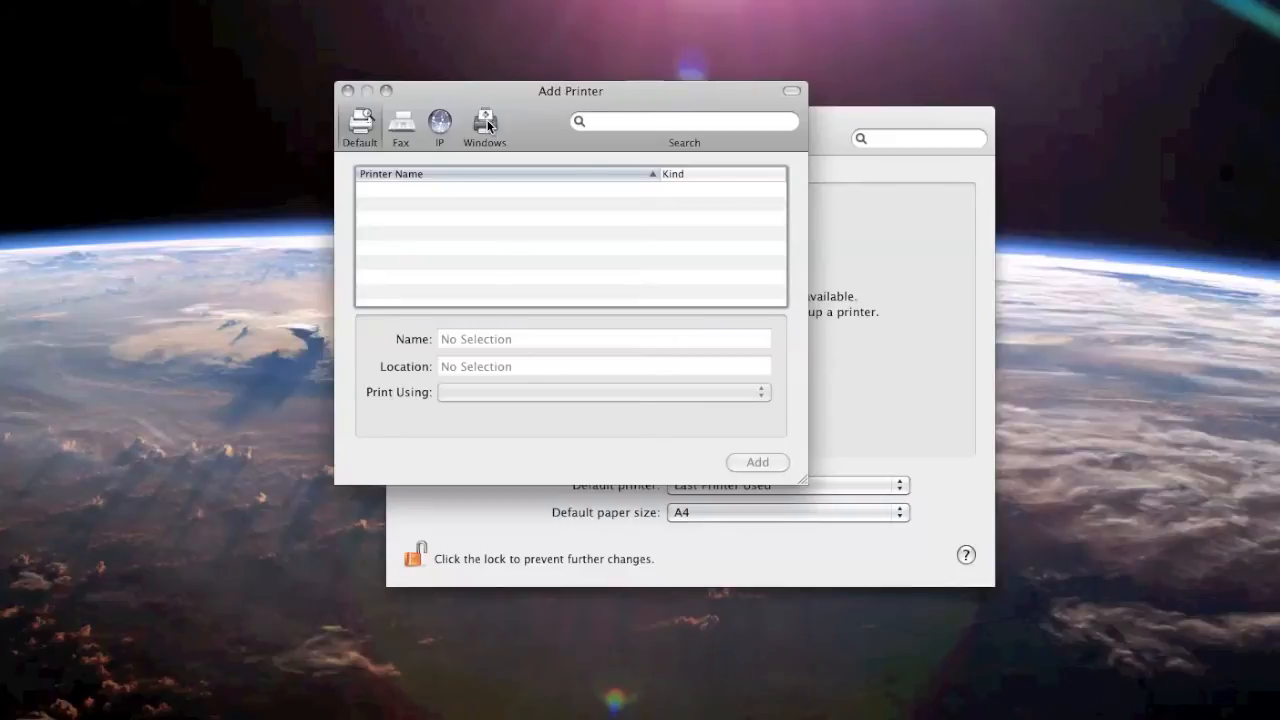
pyautogui.click(485, 122)
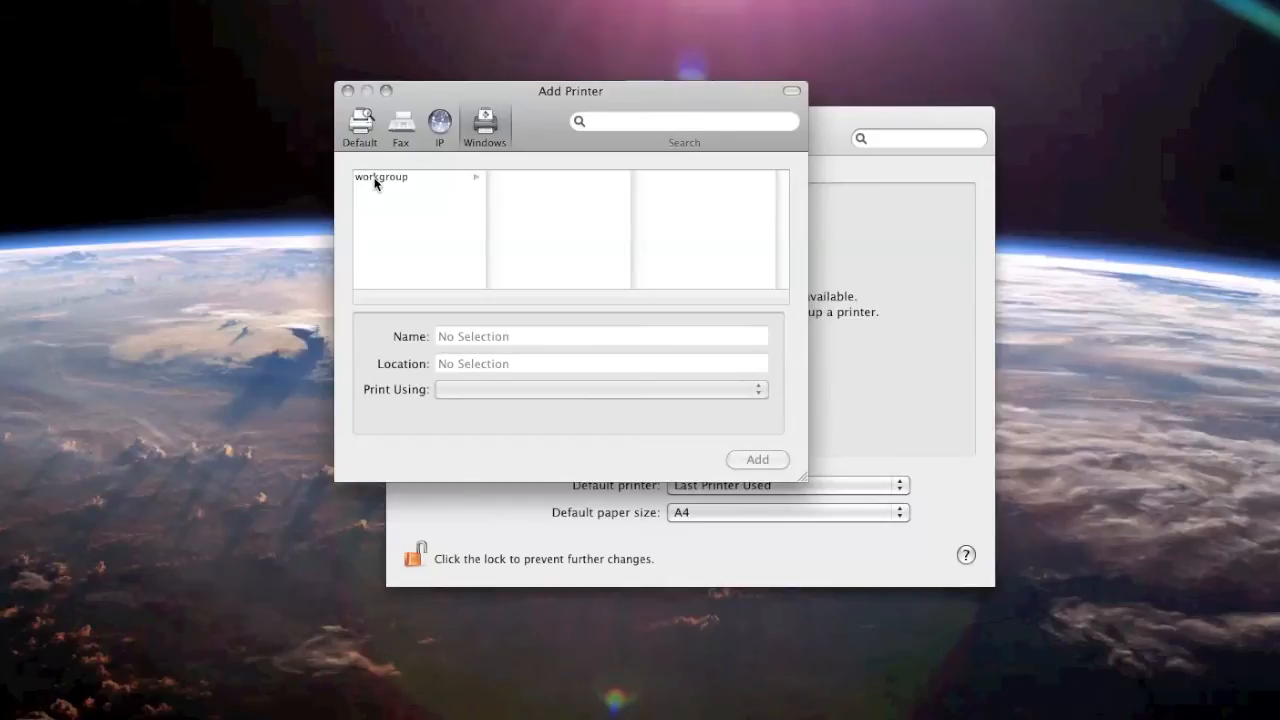
# Step: Select workgroup, then filserver, to list its shared HP Laserjet 4000 printer
pyautogui.click(381, 177)
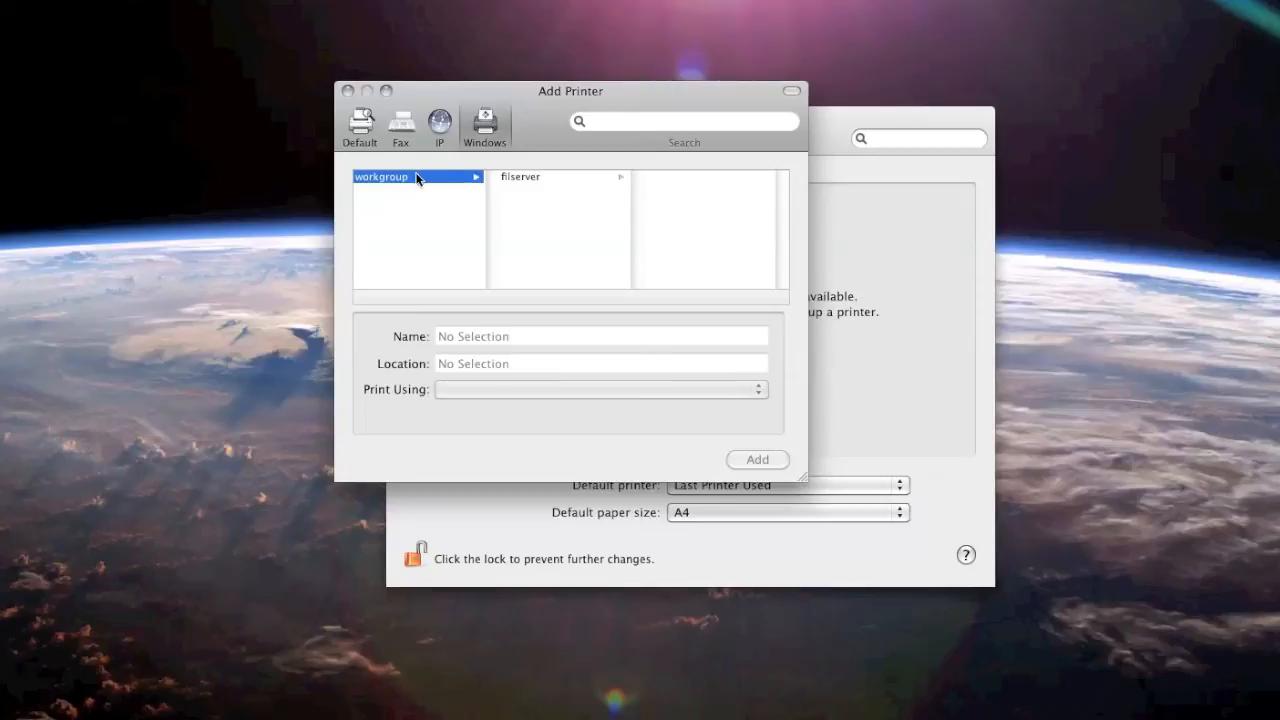
pyautogui.moveTo(385, 178)
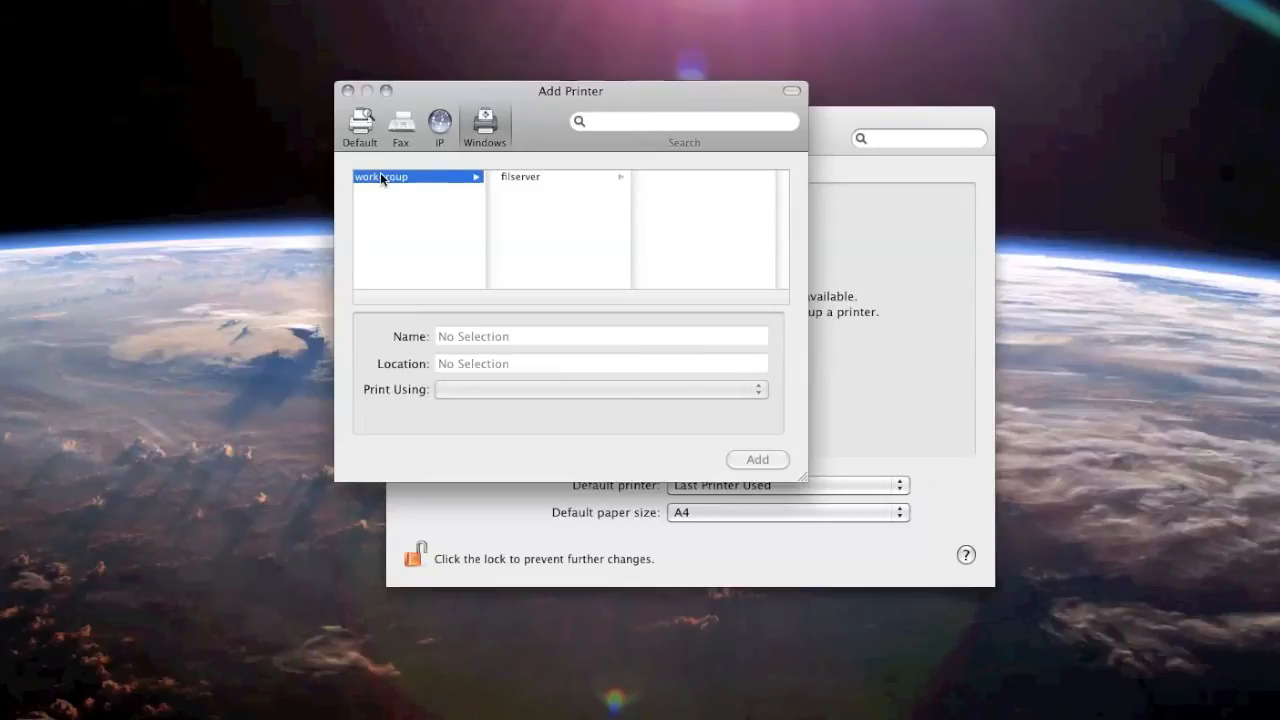
pyautogui.moveTo(388, 191)
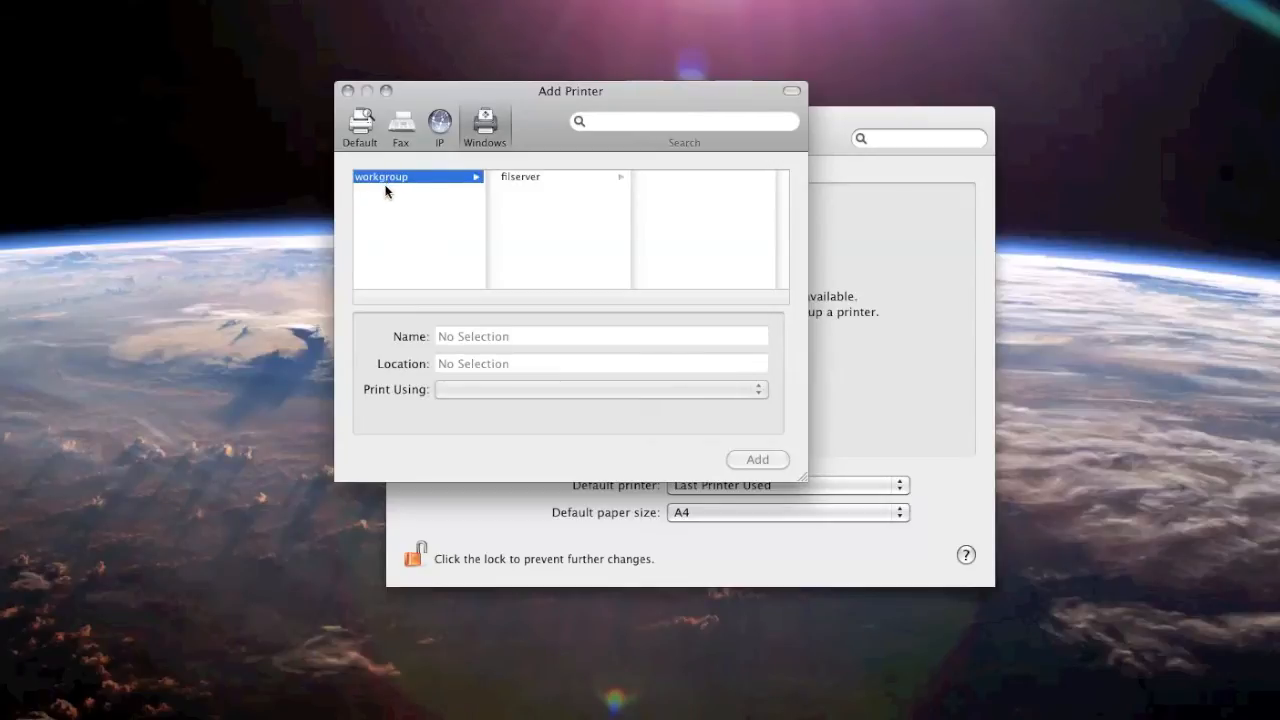
pyautogui.moveTo(507, 188)
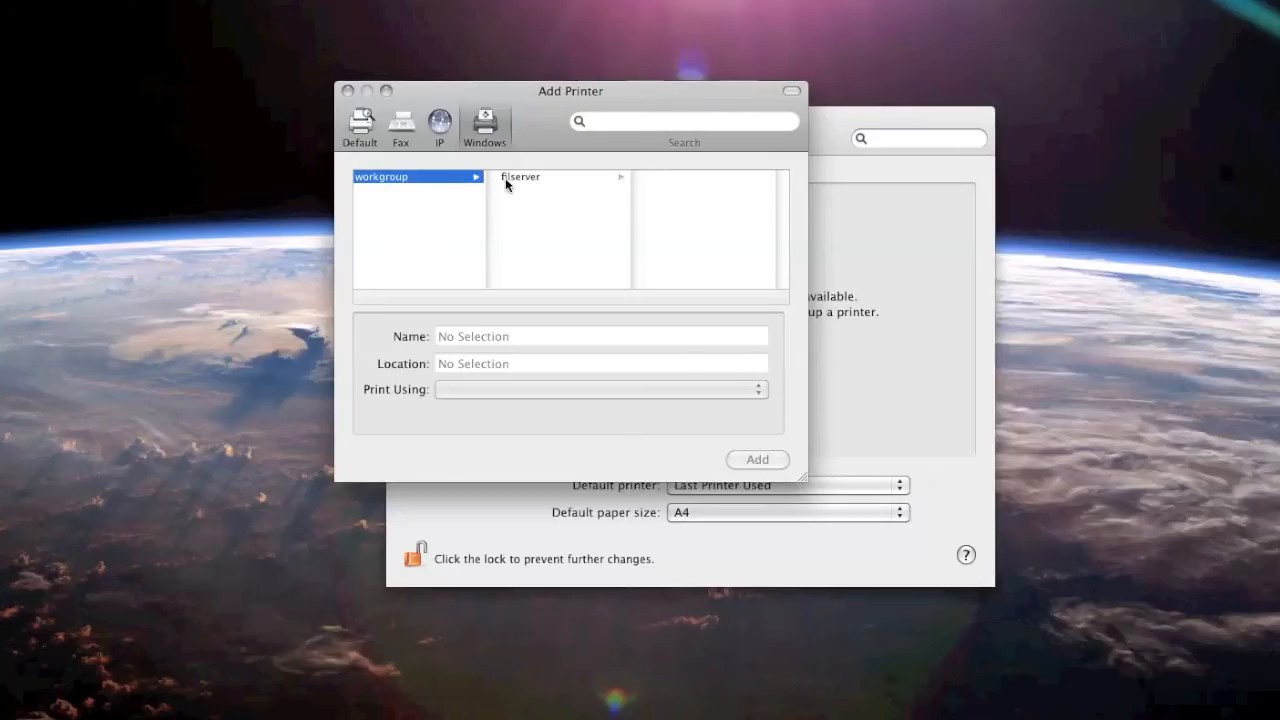
pyautogui.moveTo(551, 188)
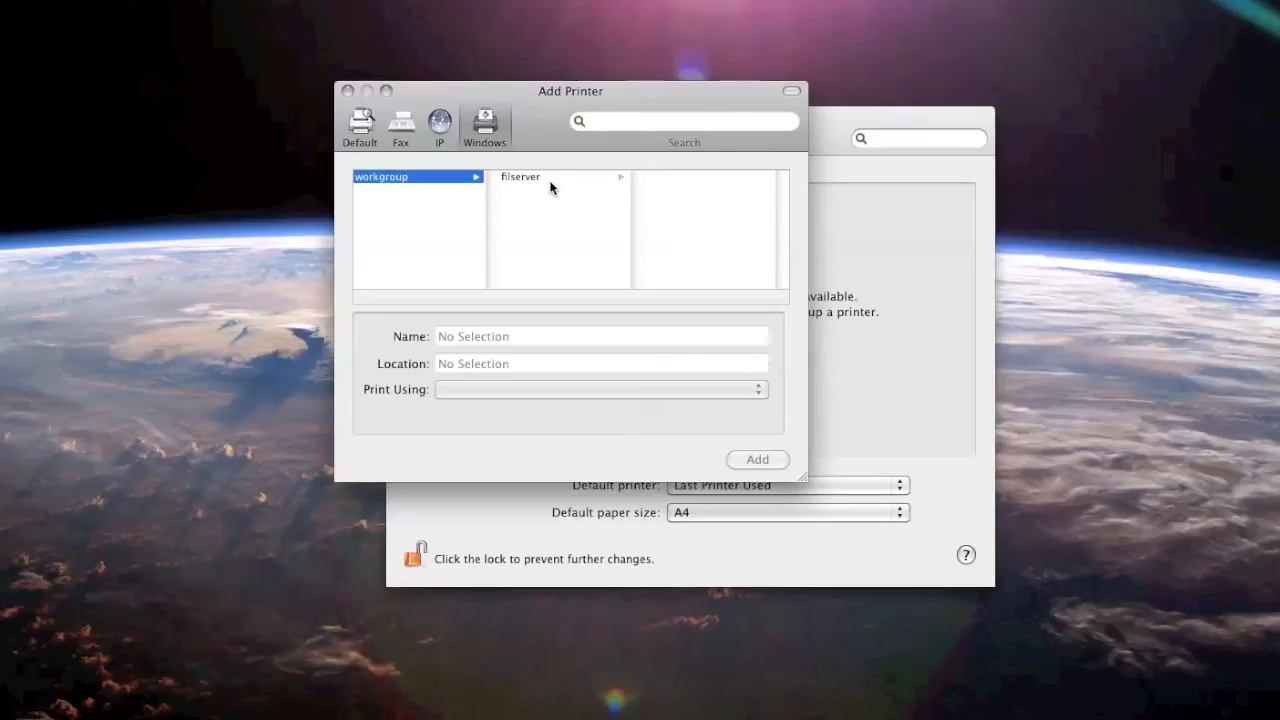
pyautogui.moveTo(534, 183)
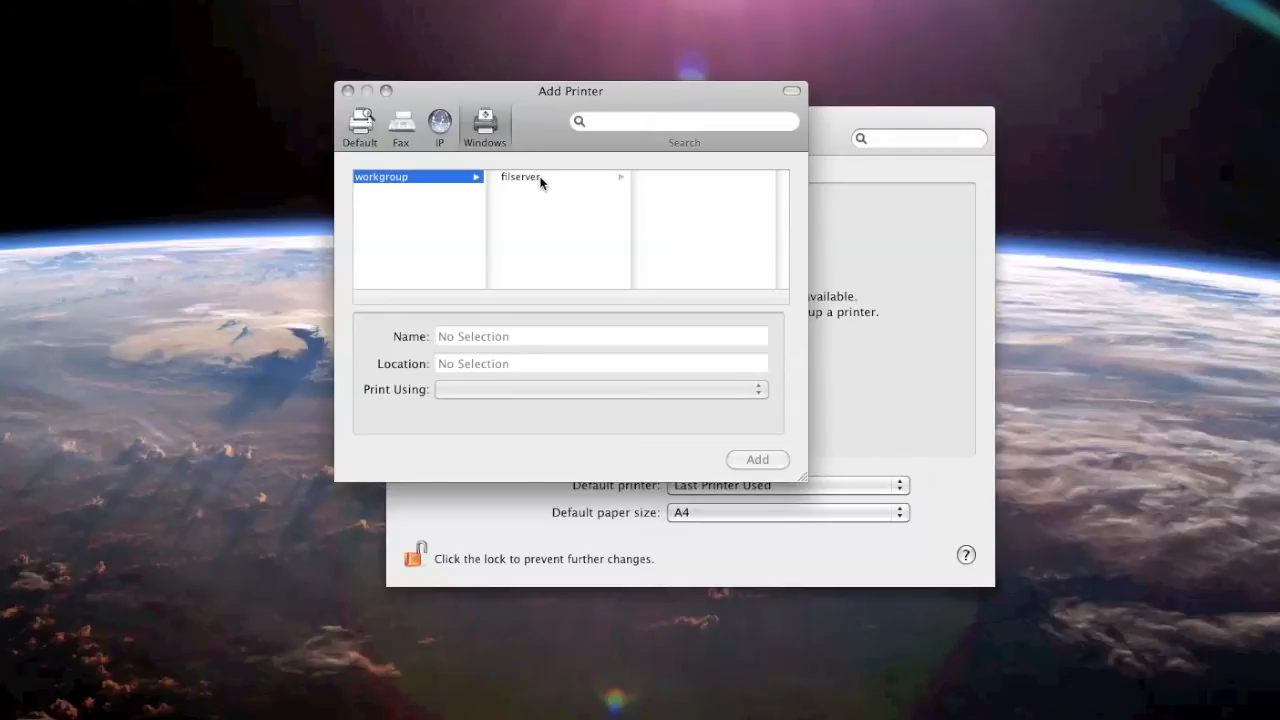
pyautogui.click(522, 177)
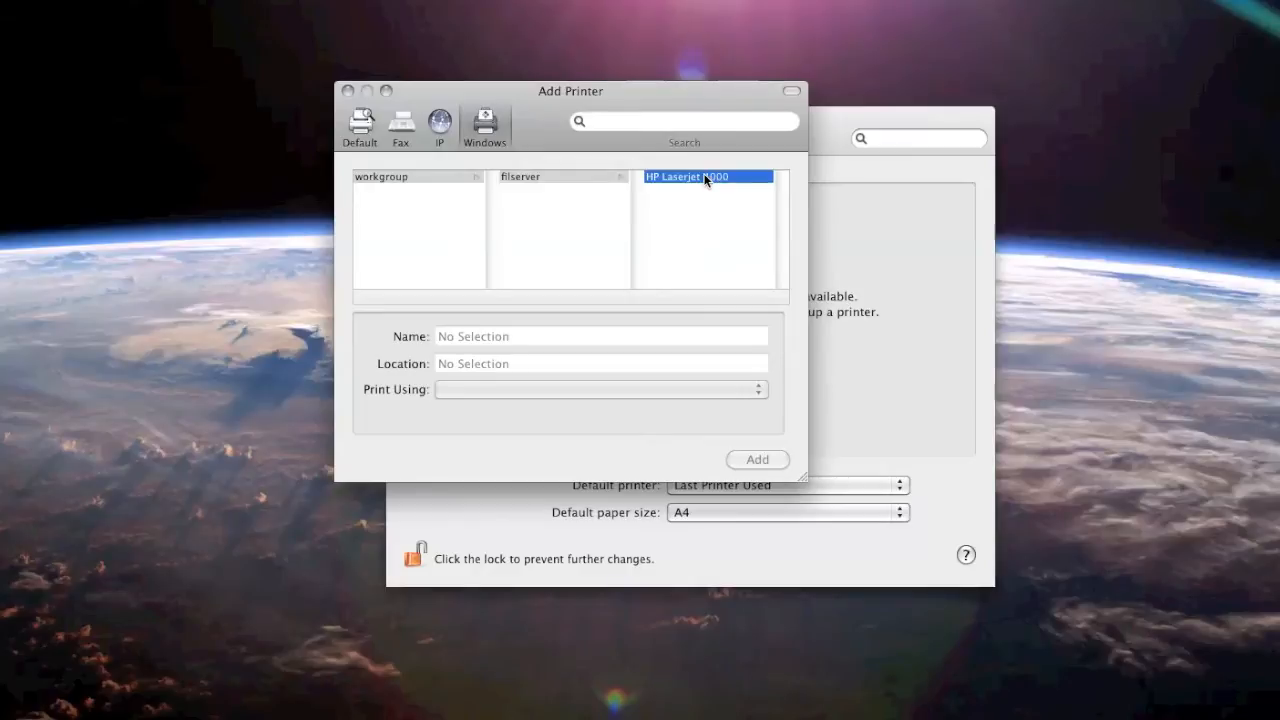
pyautogui.moveTo(687, 201)
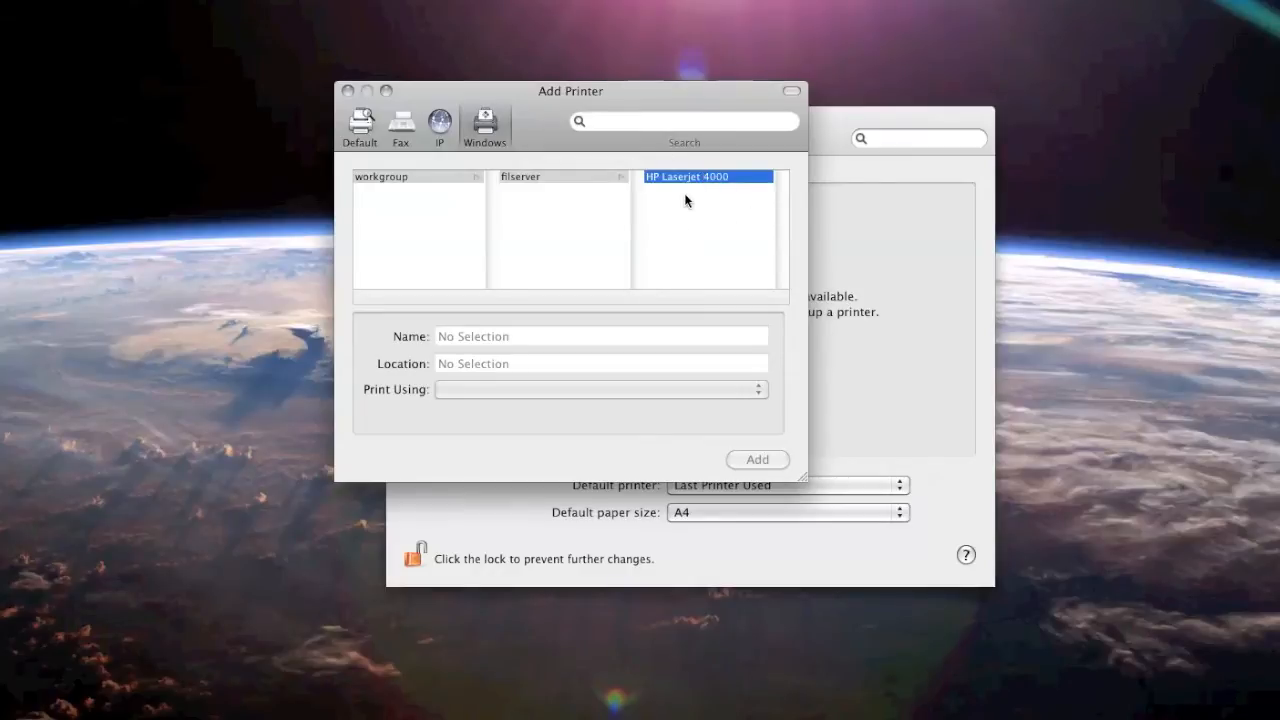
pyautogui.moveTo(654, 242)
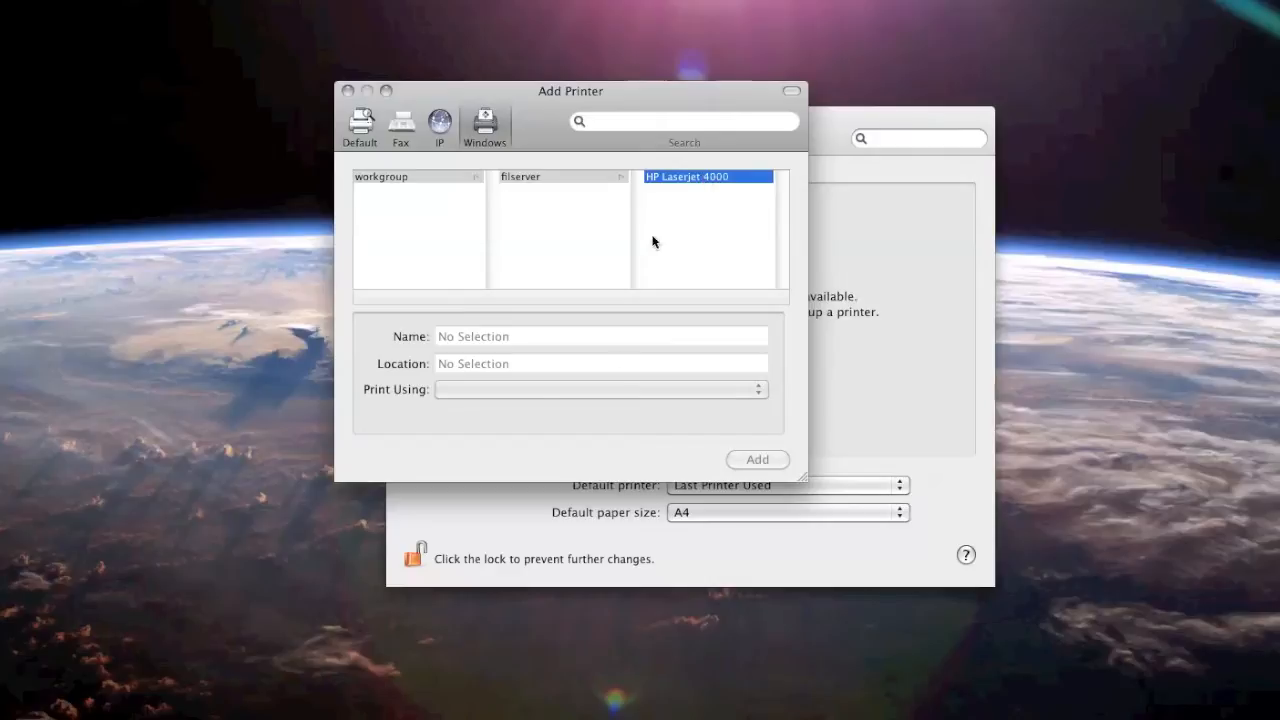
# Step: Select HP Laserjet 4000 and open Select Printer Software, scrolling the list to the Epson drivers
pyautogui.click(705, 176)
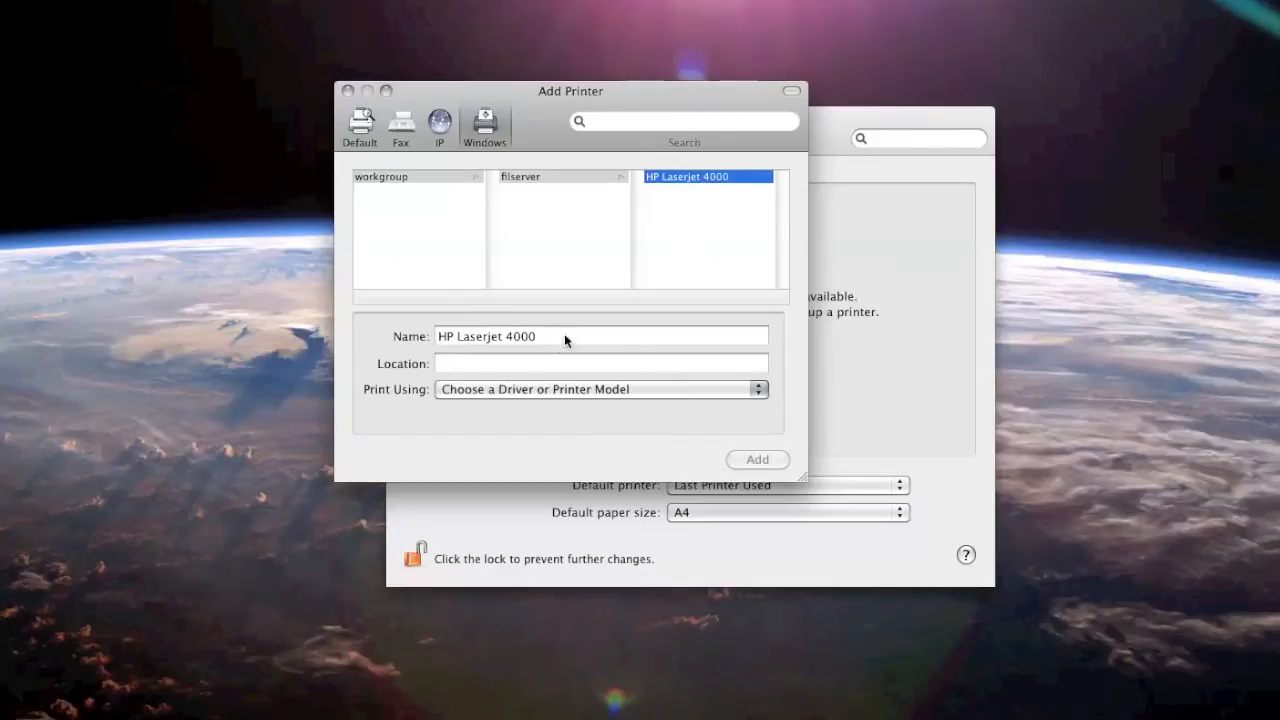
pyautogui.moveTo(466, 343)
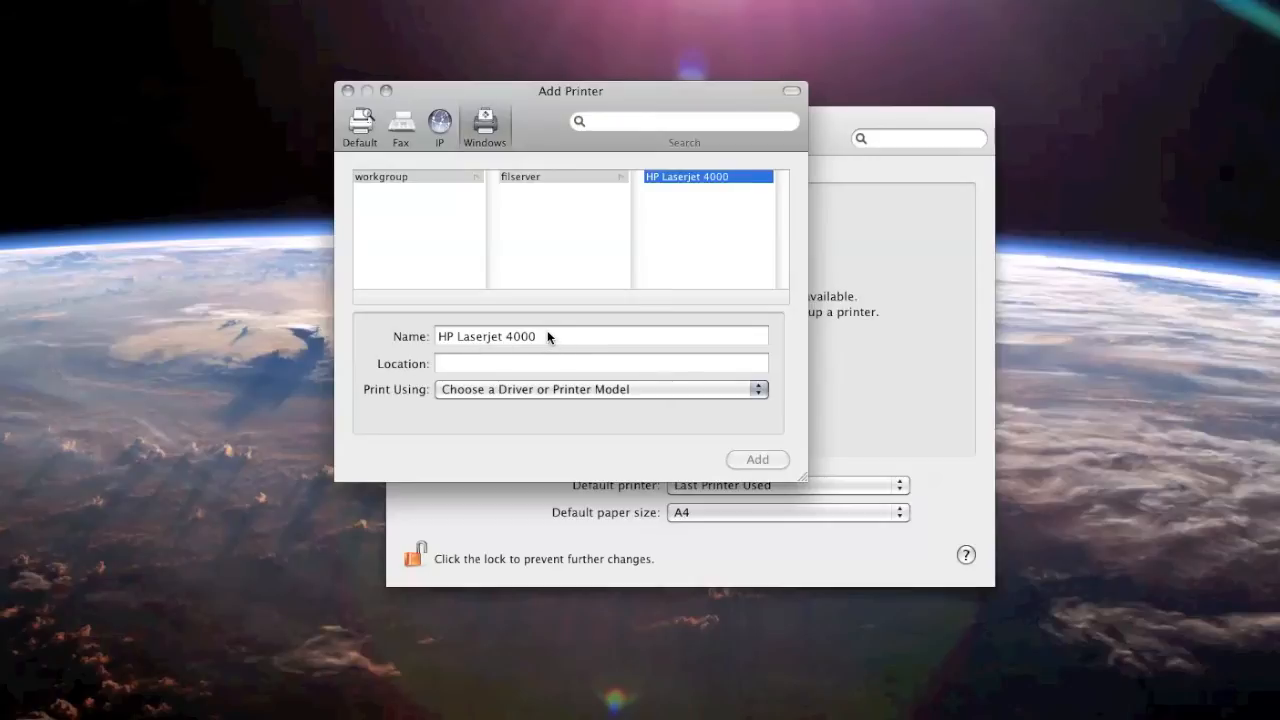
pyautogui.moveTo(542, 390)
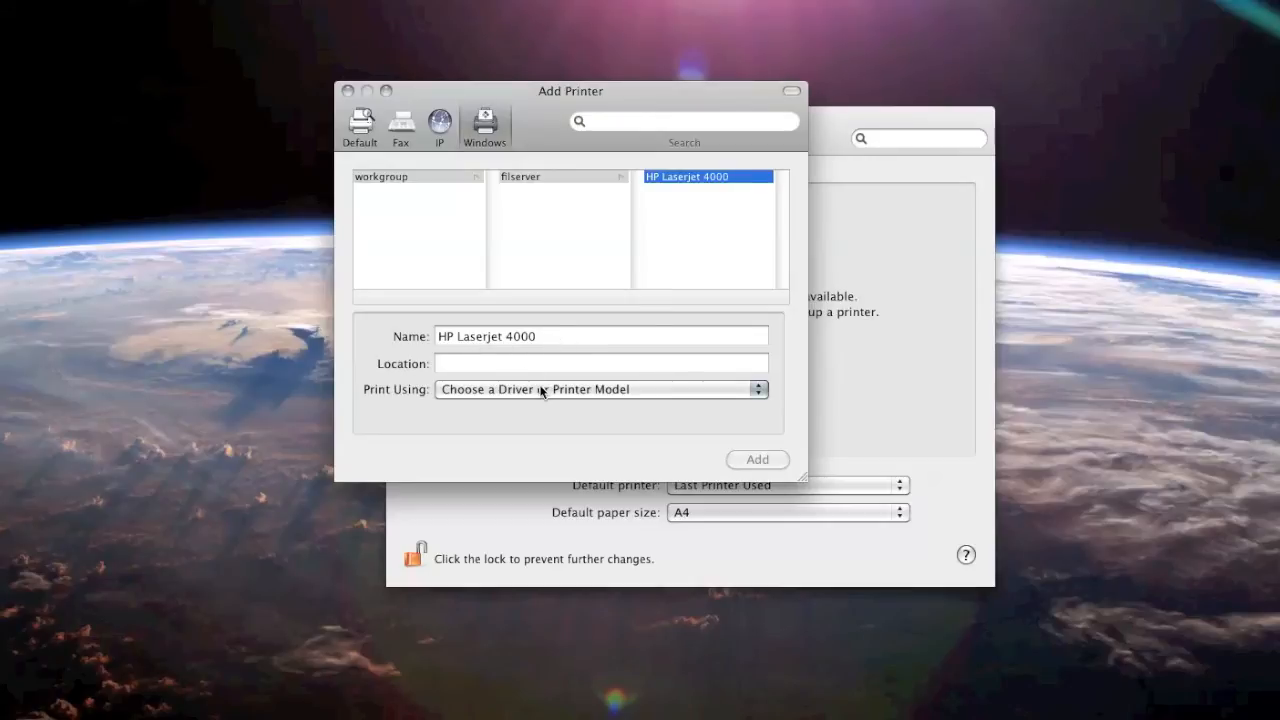
pyautogui.moveTo(512, 394)
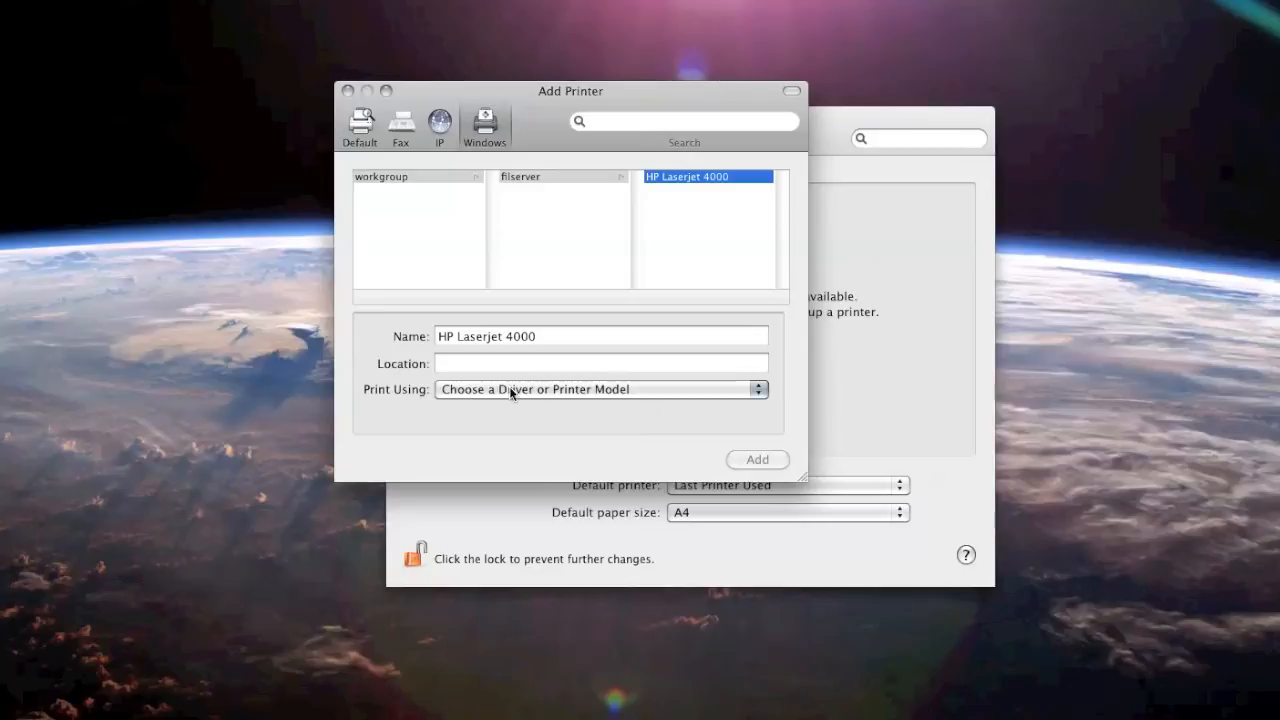
pyautogui.click(600, 389)
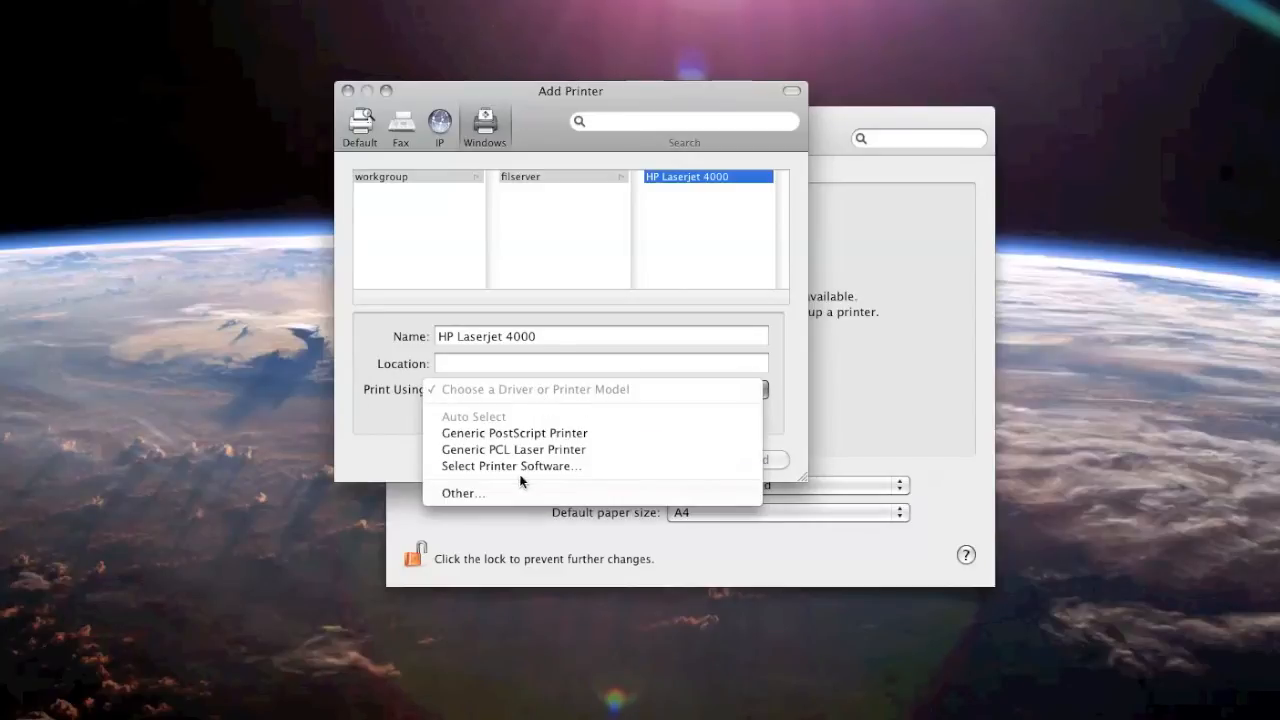
pyautogui.click(510, 465)
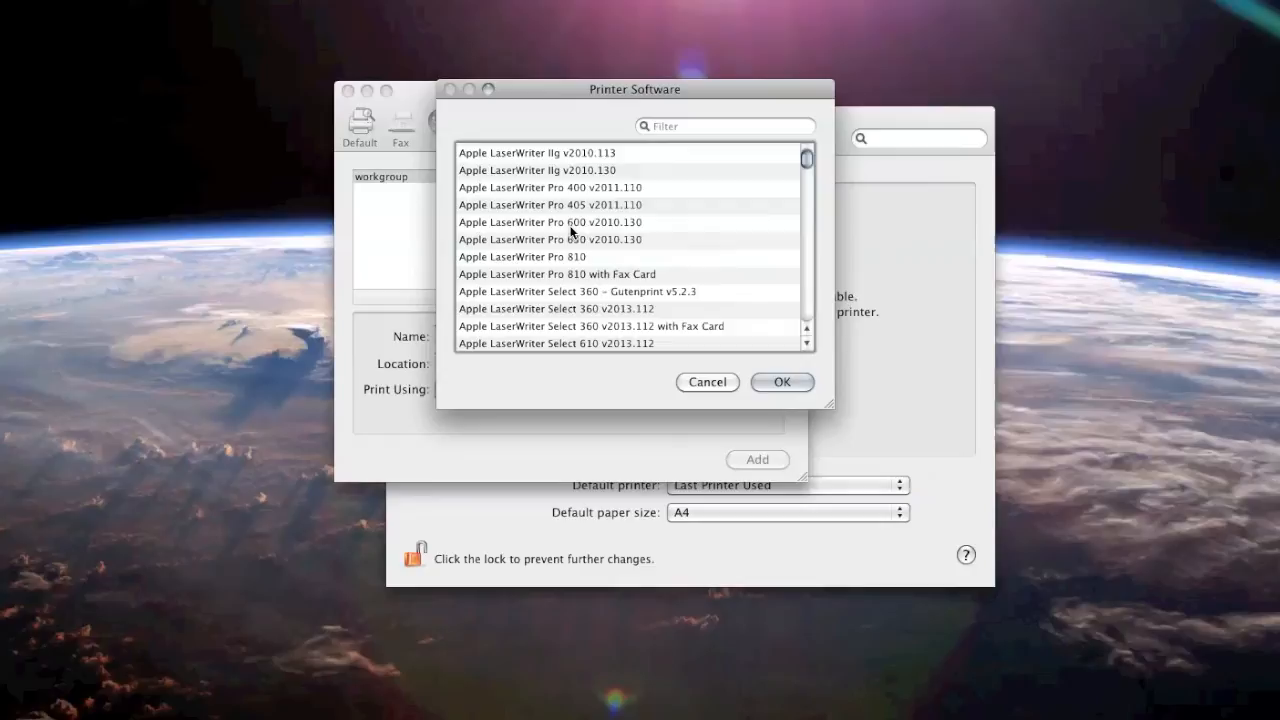
pyautogui.scroll(-3)
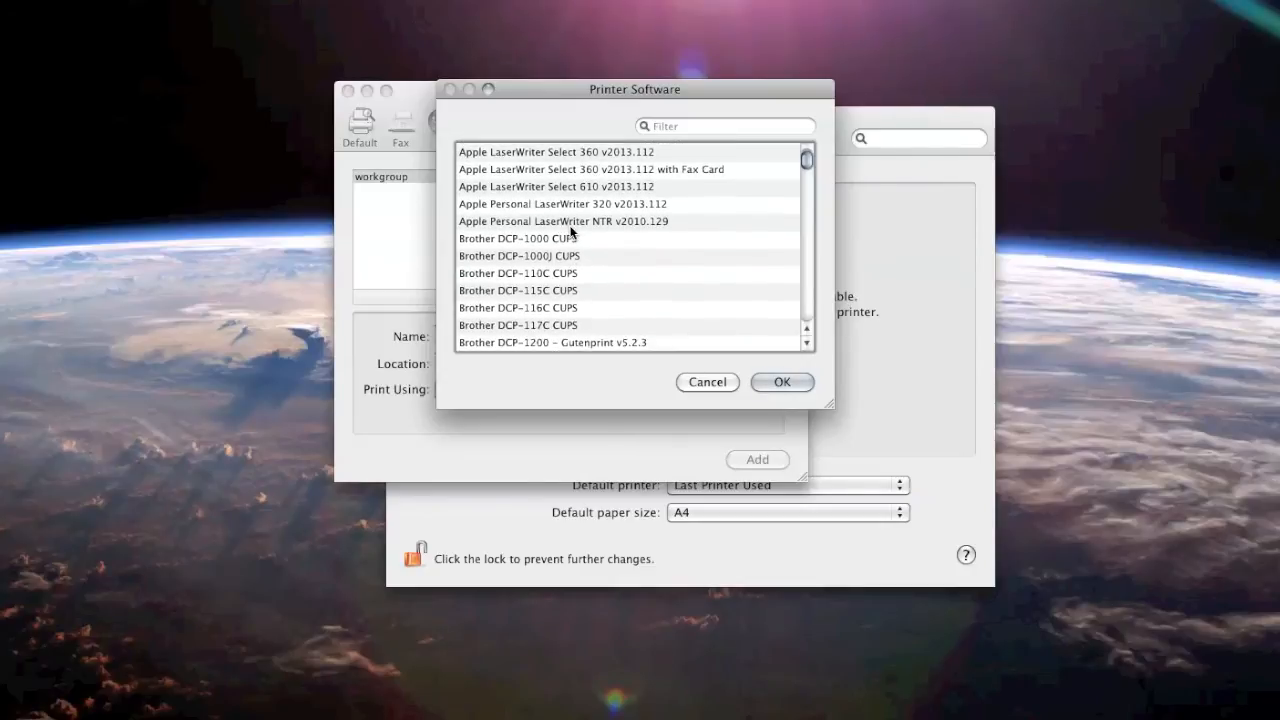
pyautogui.scroll(-3)
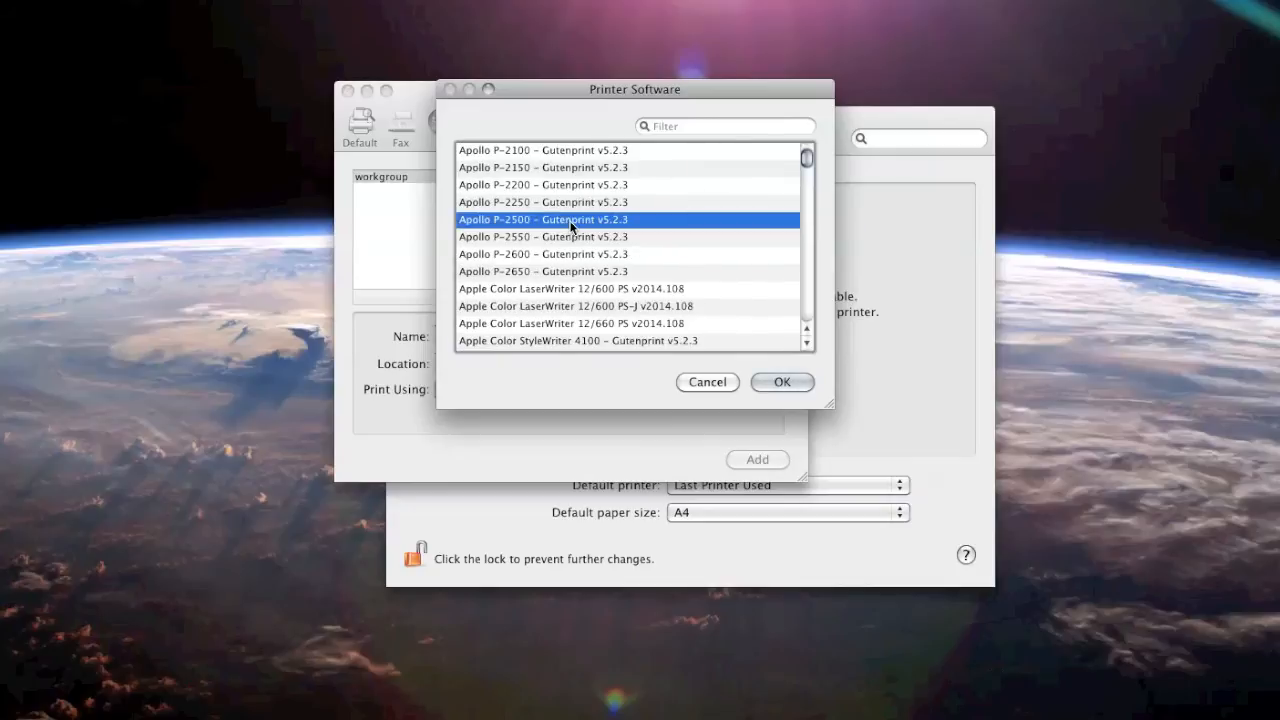
pyautogui.scroll(-3)
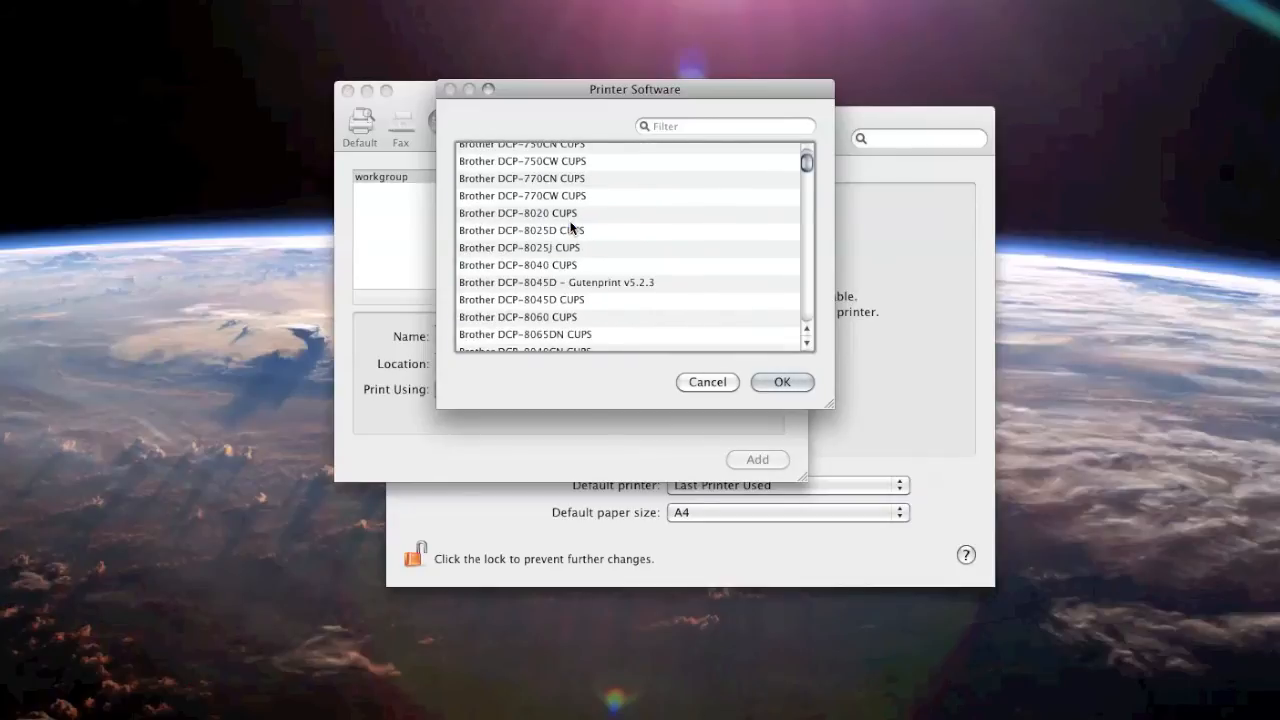
pyautogui.scroll(-3)
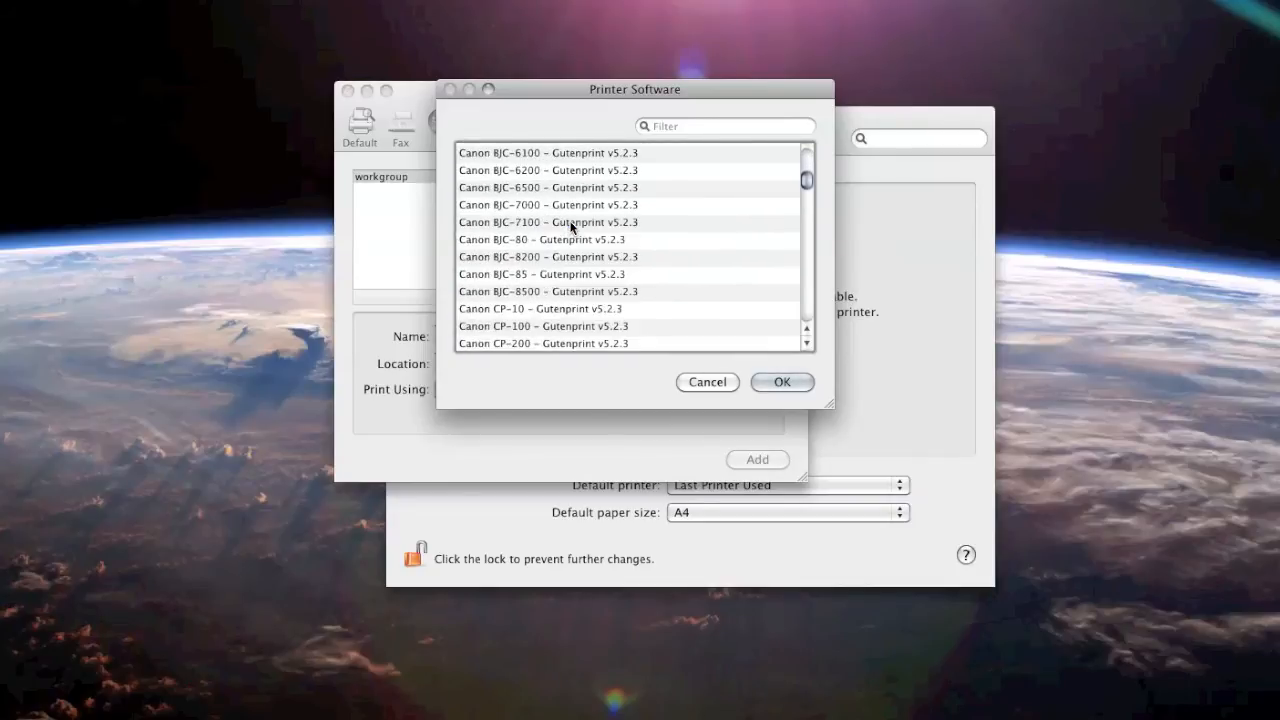
pyautogui.scroll(-3)
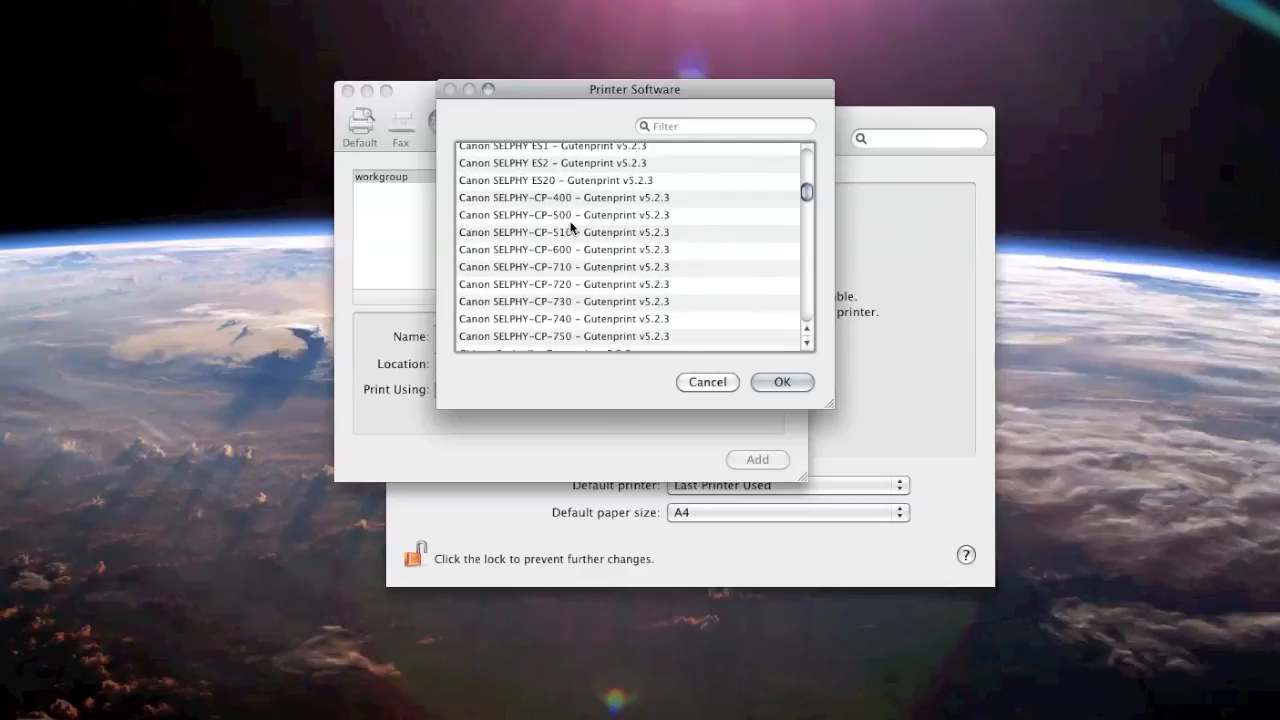
pyautogui.scroll(-3)
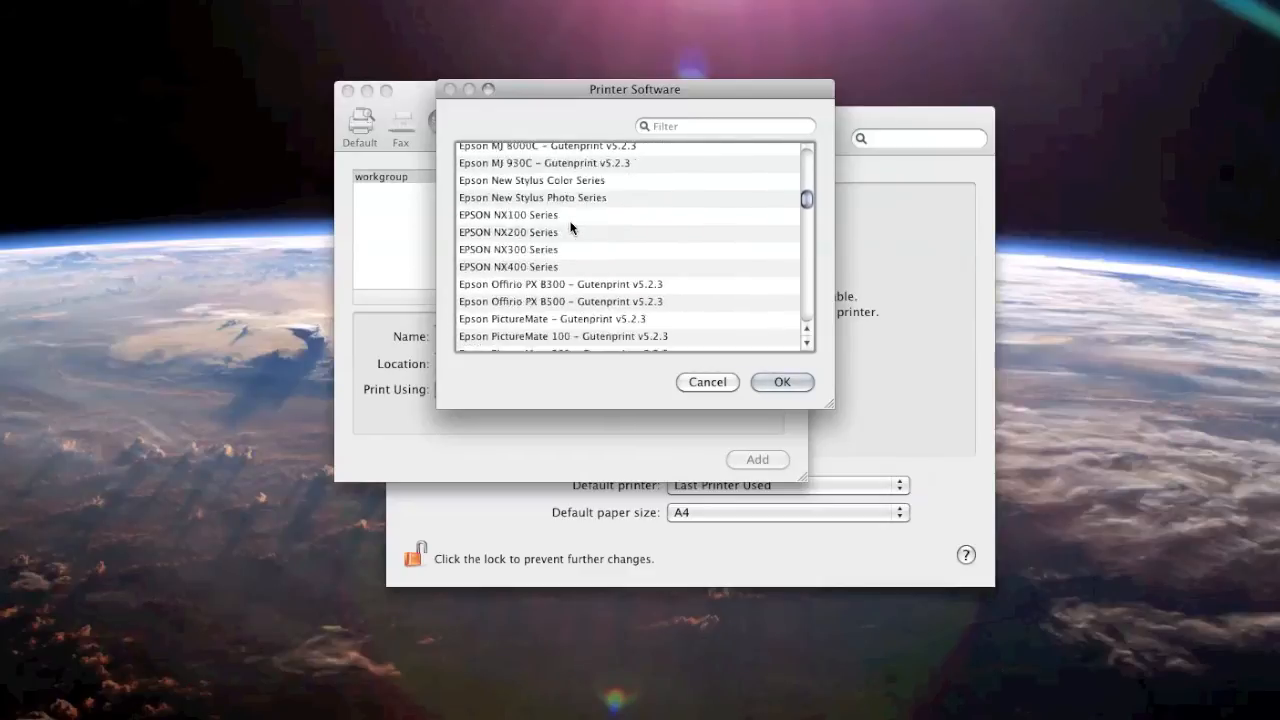
pyautogui.moveTo(806, 198); pyautogui.dragTo(807, 204)
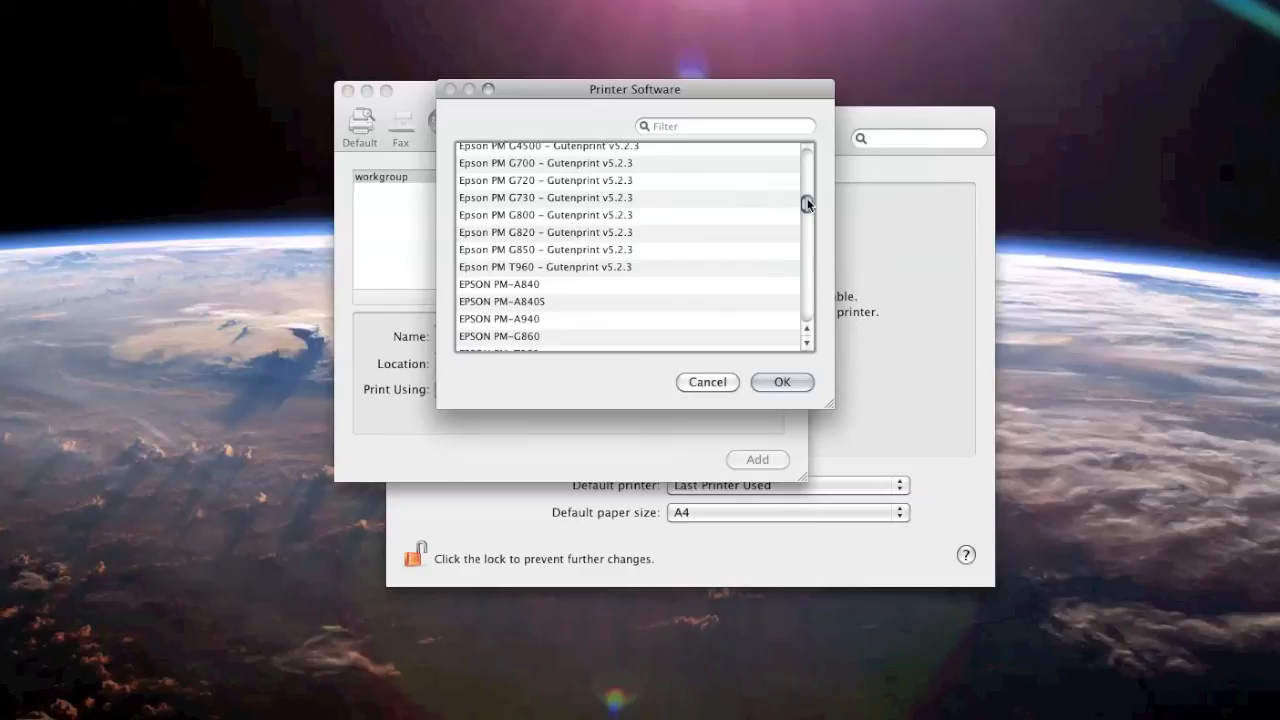
pyautogui.click(725, 126)
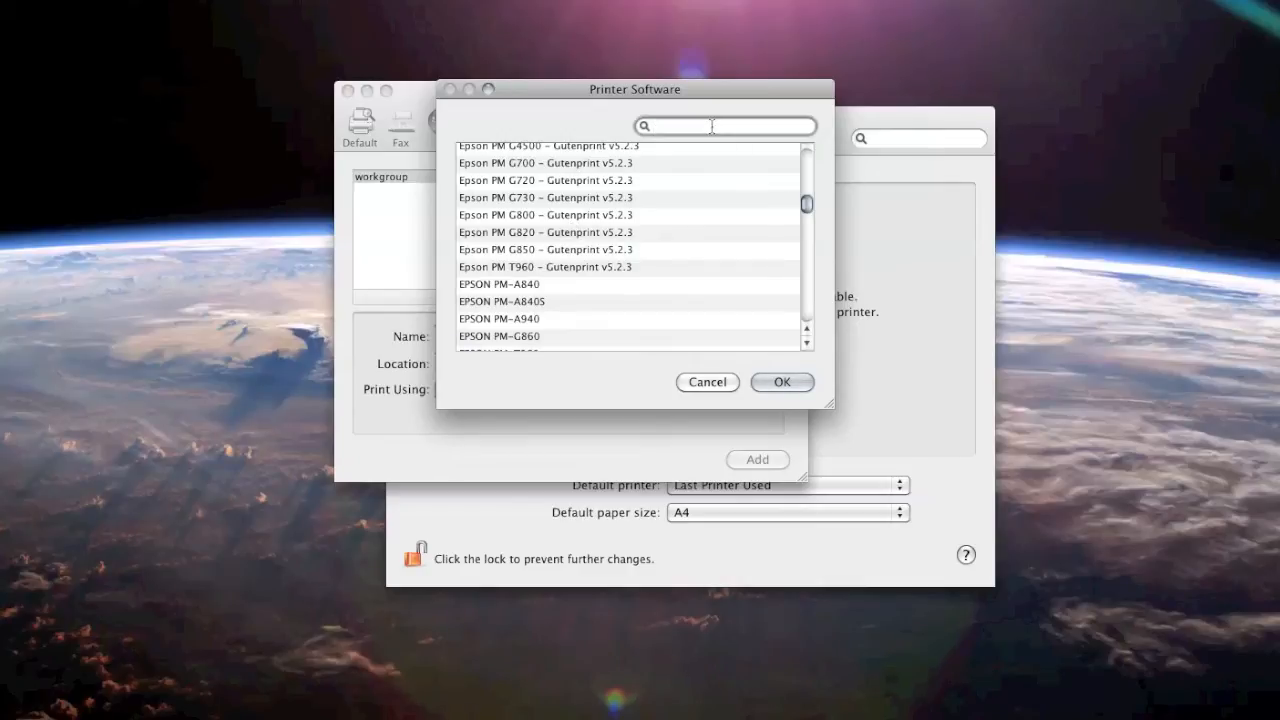
# Step: Filter the driver list for HP and choose HP LaserJet Series PCL 4/5
pyautogui.write('HP')
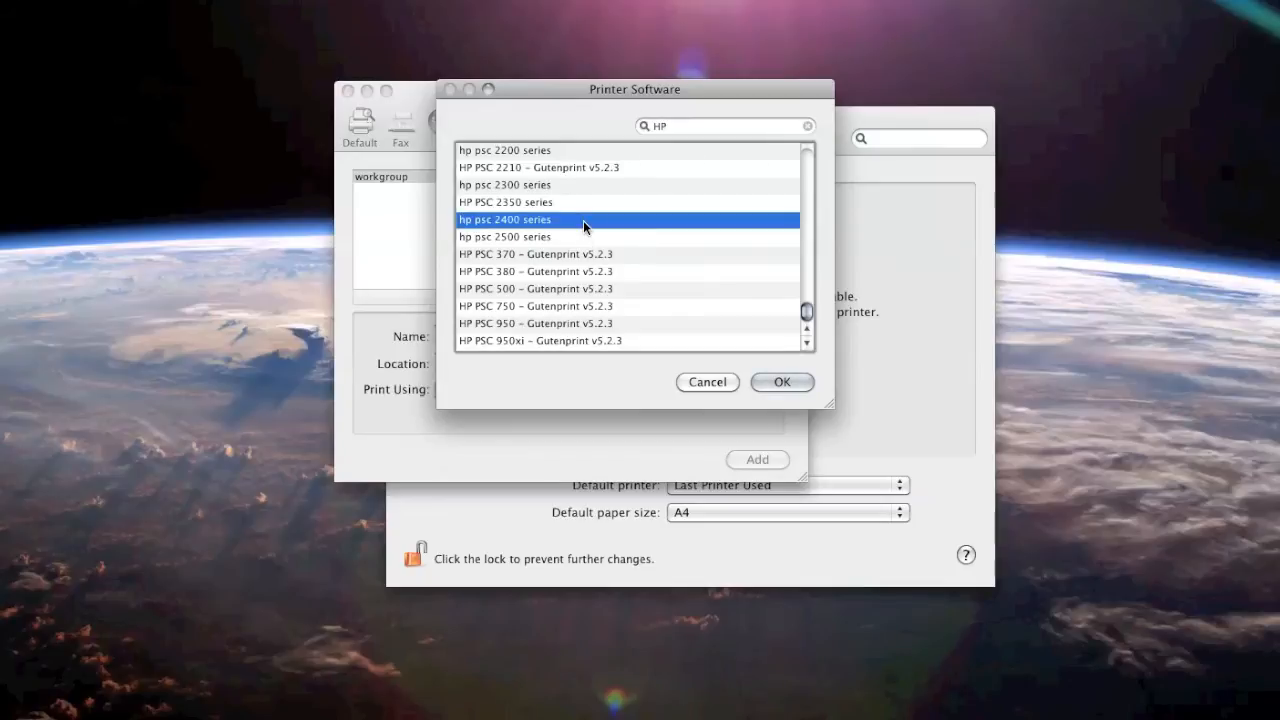
pyautogui.scroll(-3)
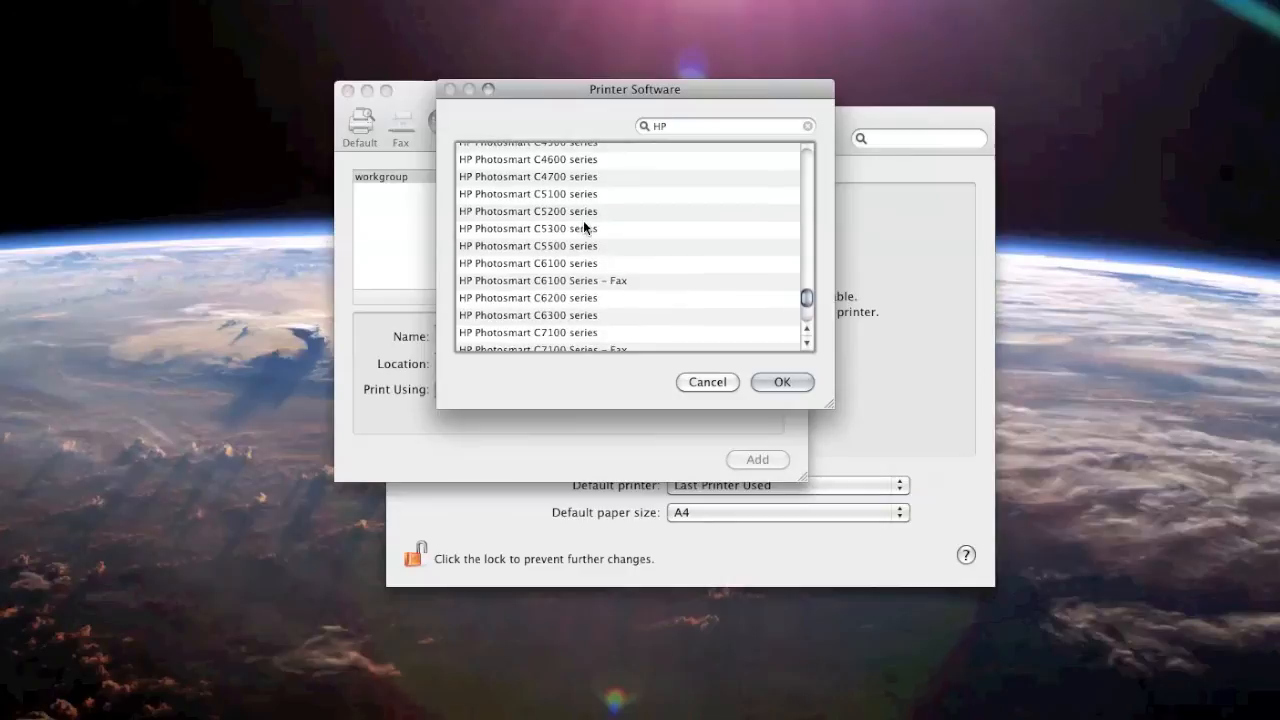
pyautogui.scroll(-3)
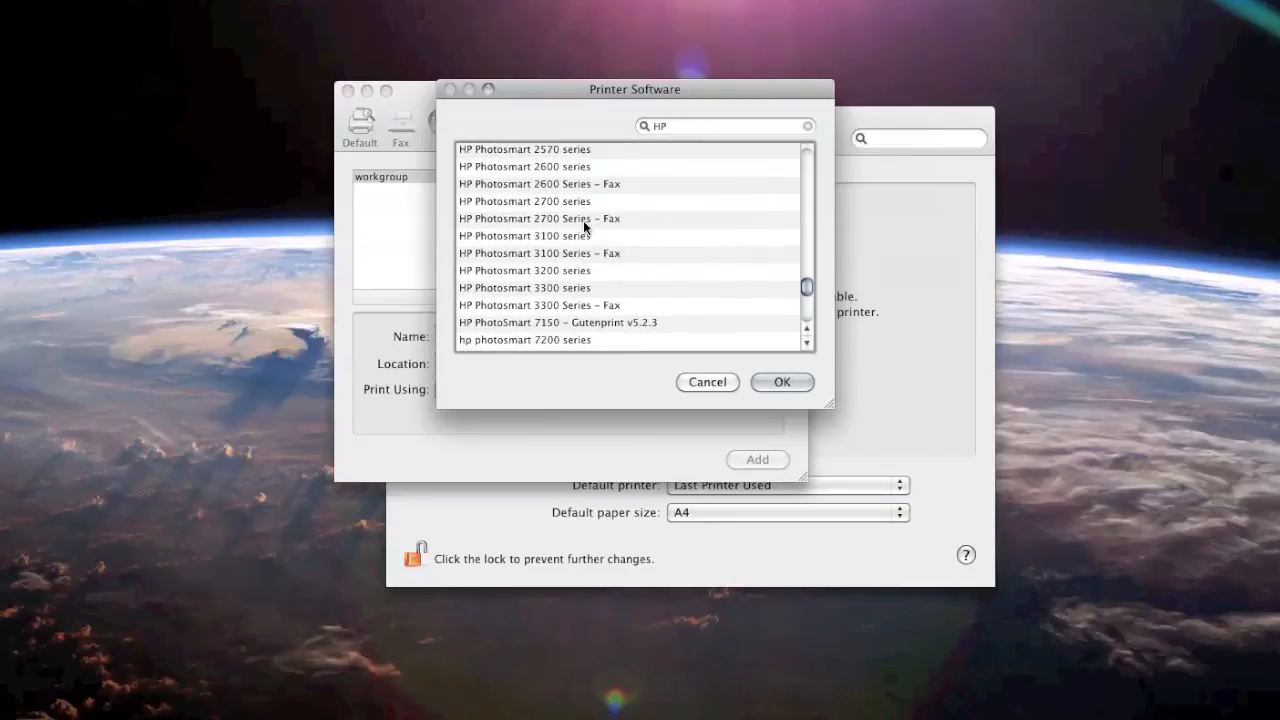
pyautogui.scroll(-3)
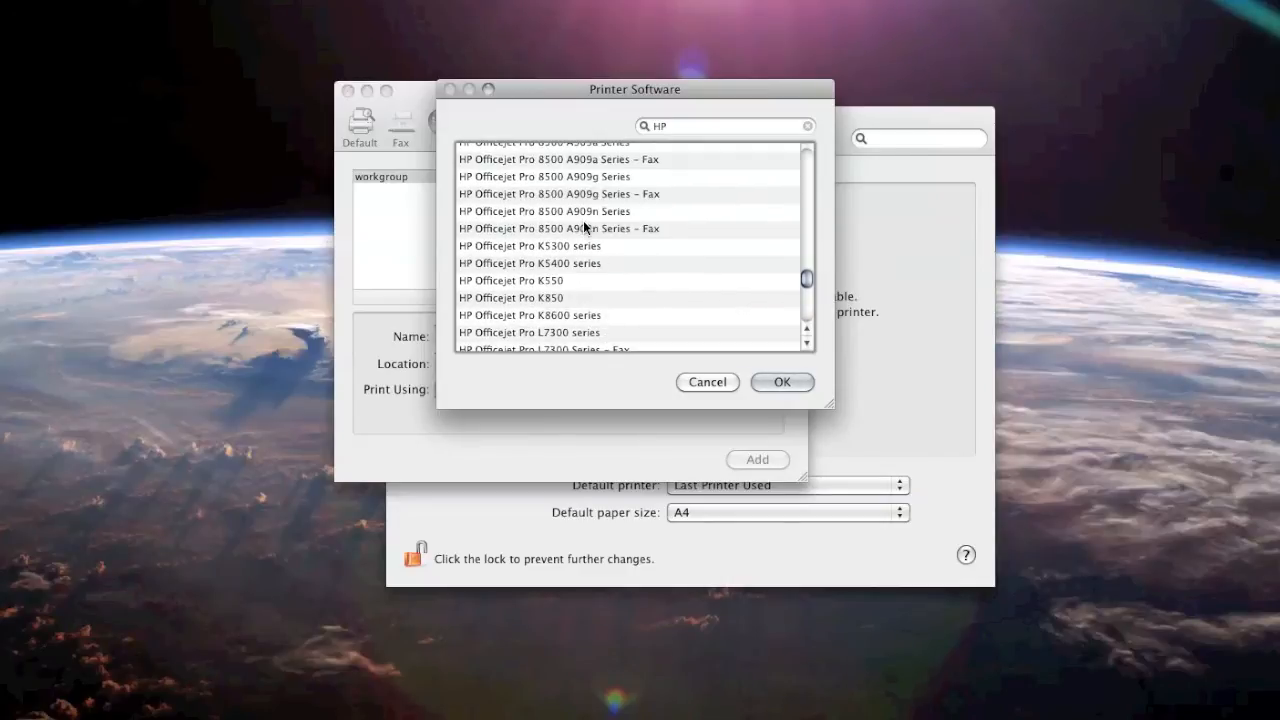
pyautogui.scroll(-3)
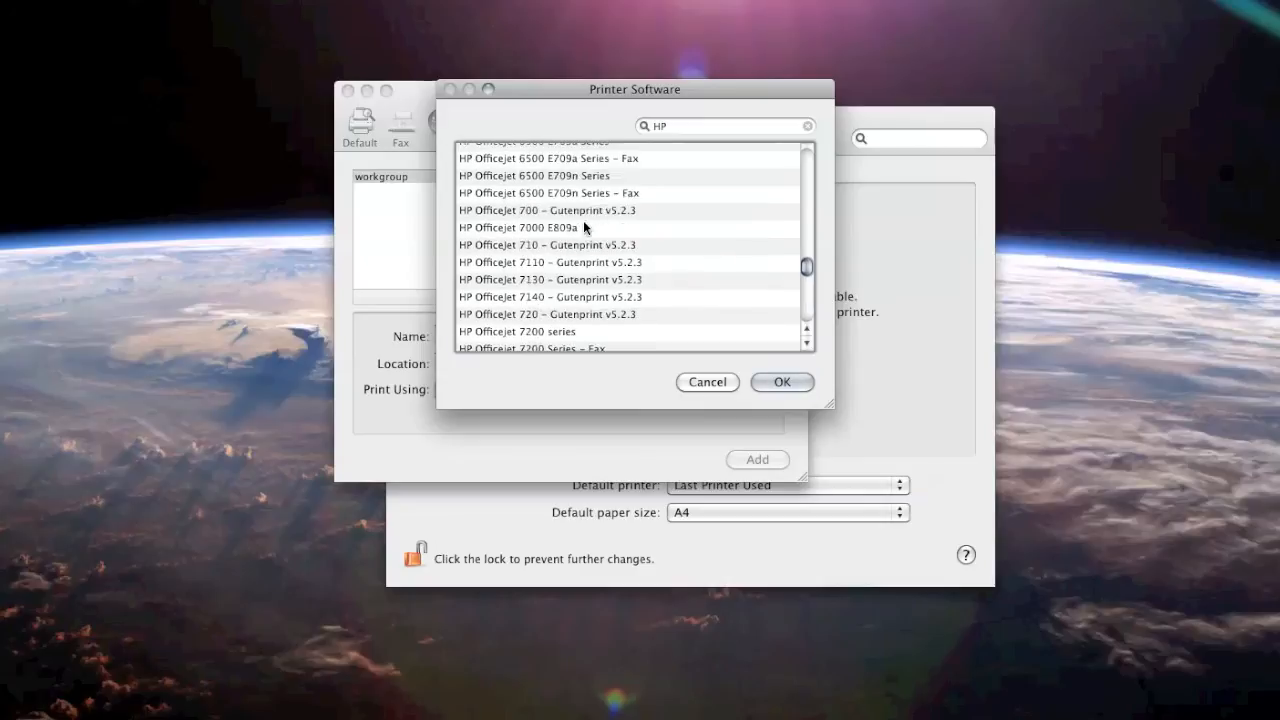
pyautogui.scroll(-3)
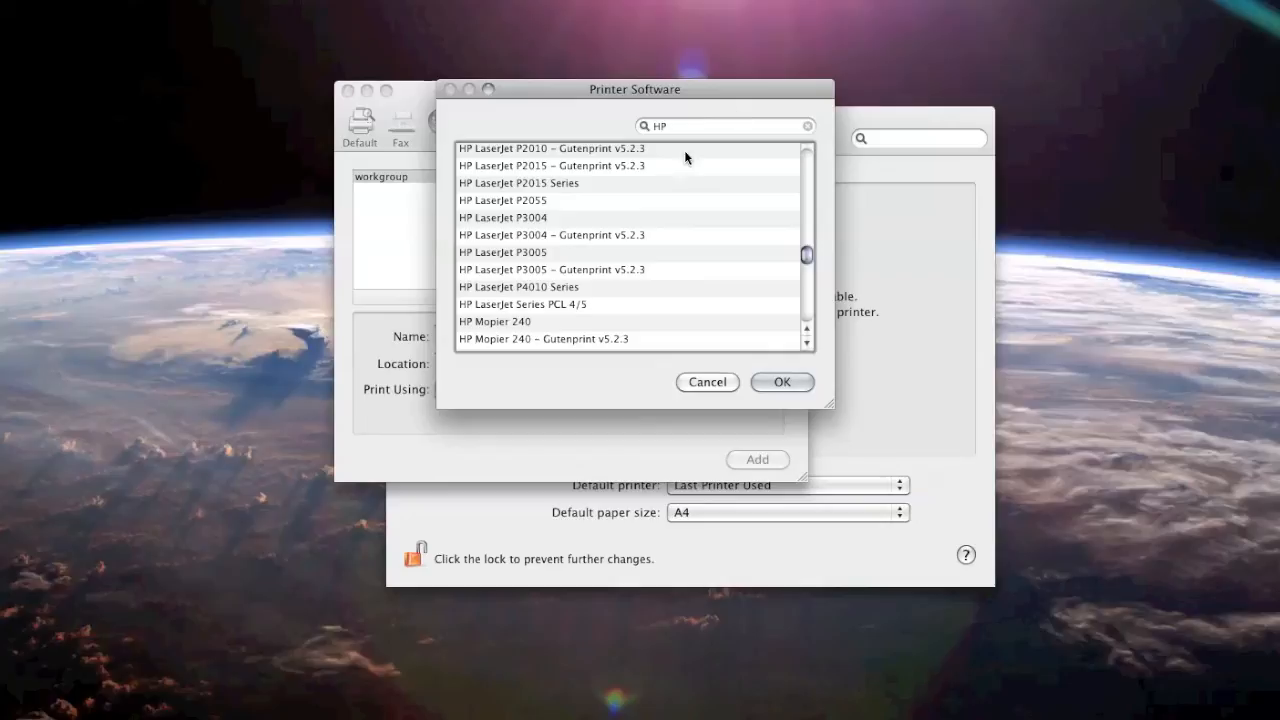
pyautogui.moveTo(478, 311)
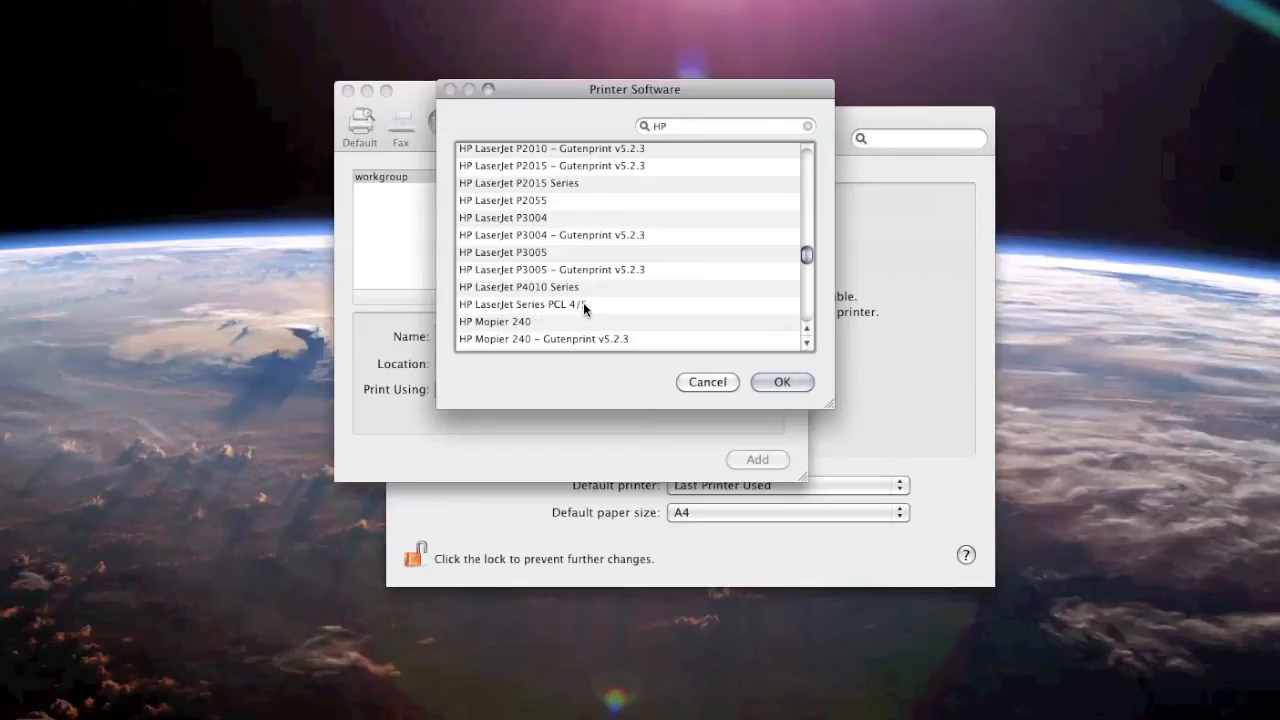
pyautogui.click(522, 304)
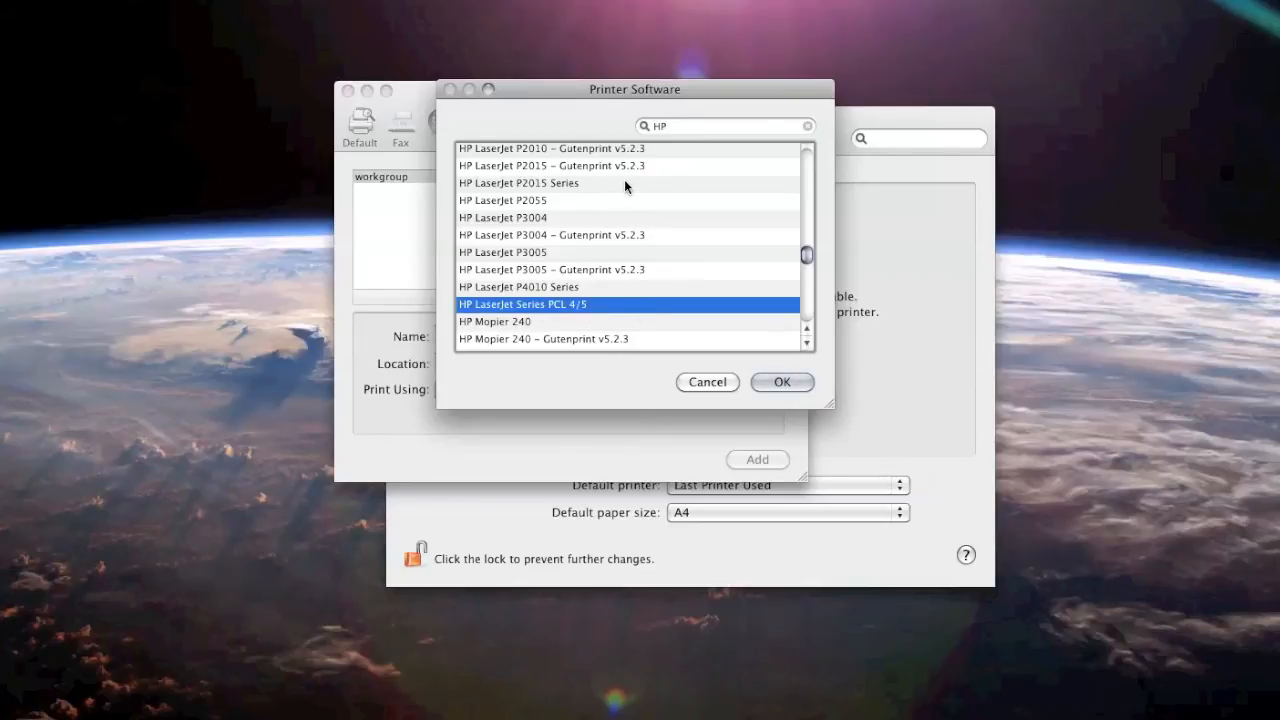
pyautogui.moveTo(656, 285)
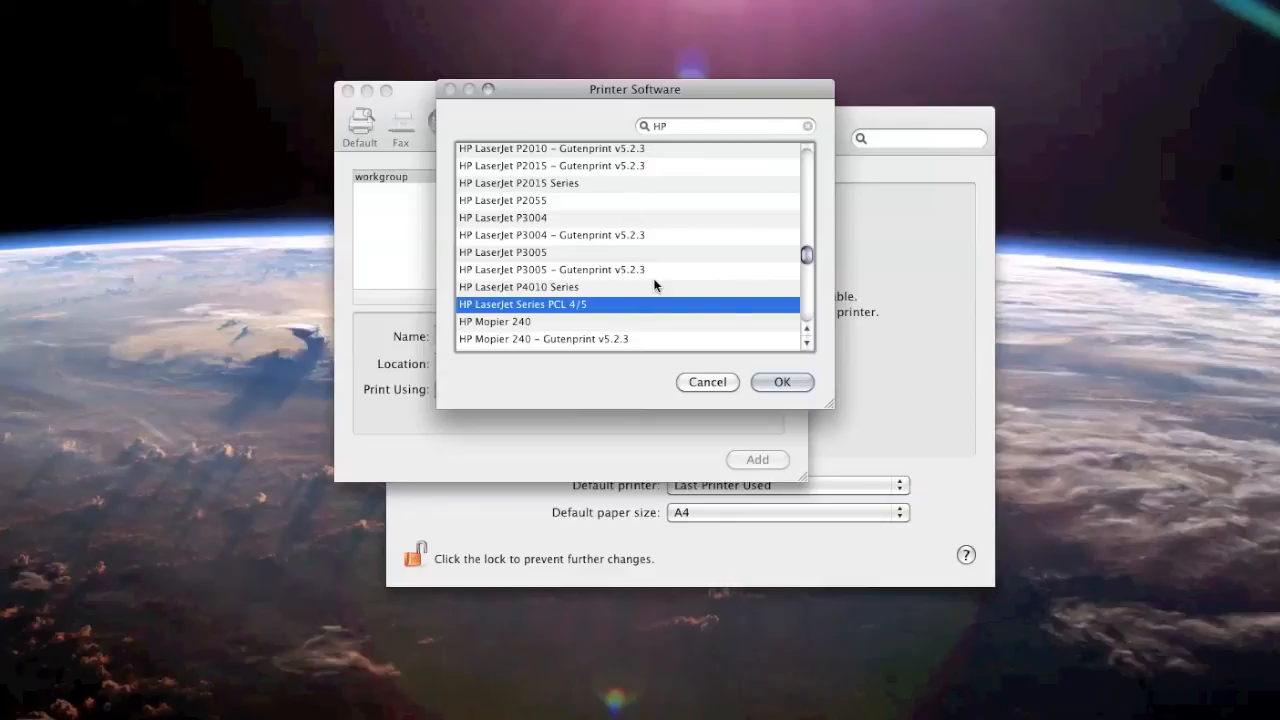
pyautogui.click(782, 382)
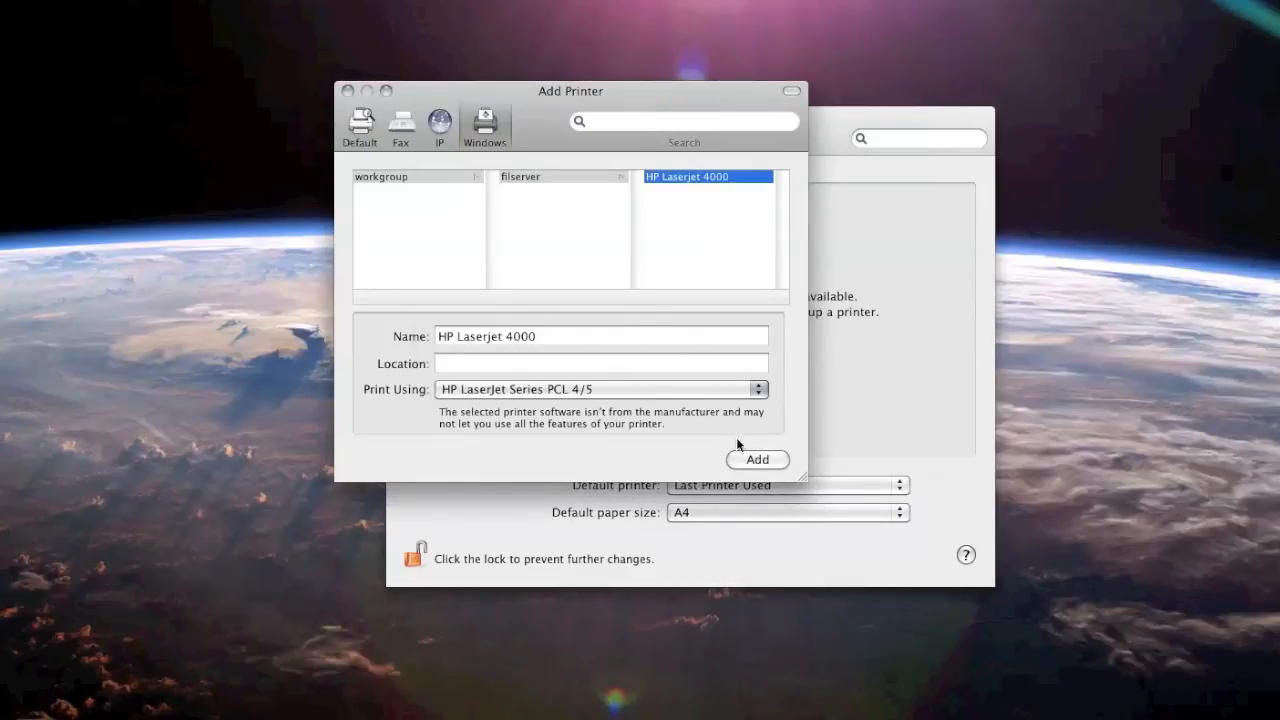
# Step: Add the HP Laserjet 4000, leaving Duplexer unchecked in Installable Options
pyautogui.click(757, 460)
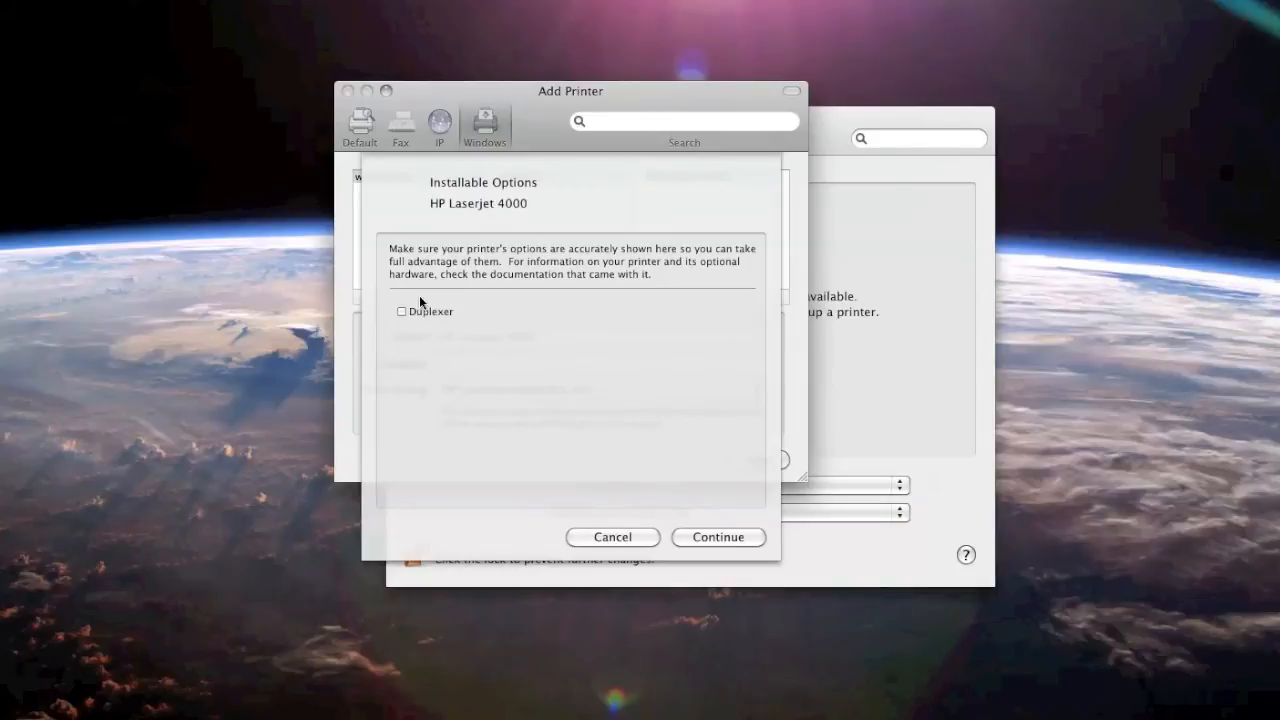
pyautogui.moveTo(595, 232)
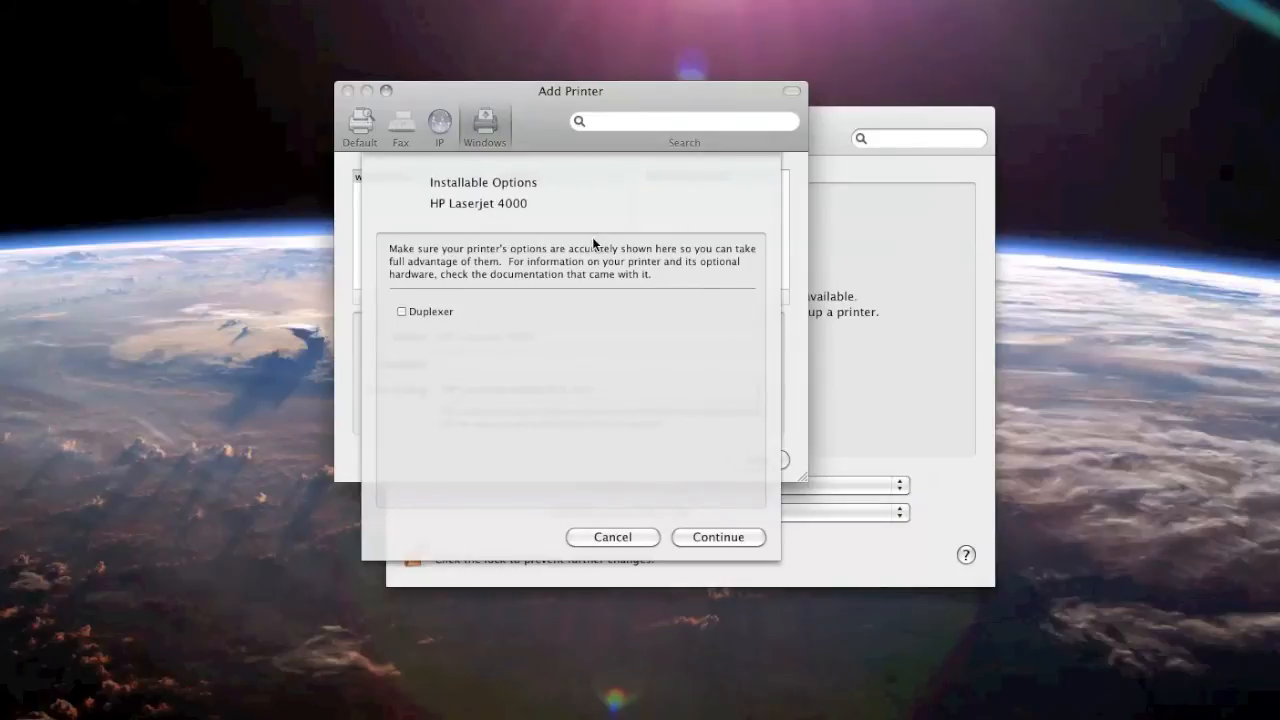
pyautogui.moveTo(668, 496)
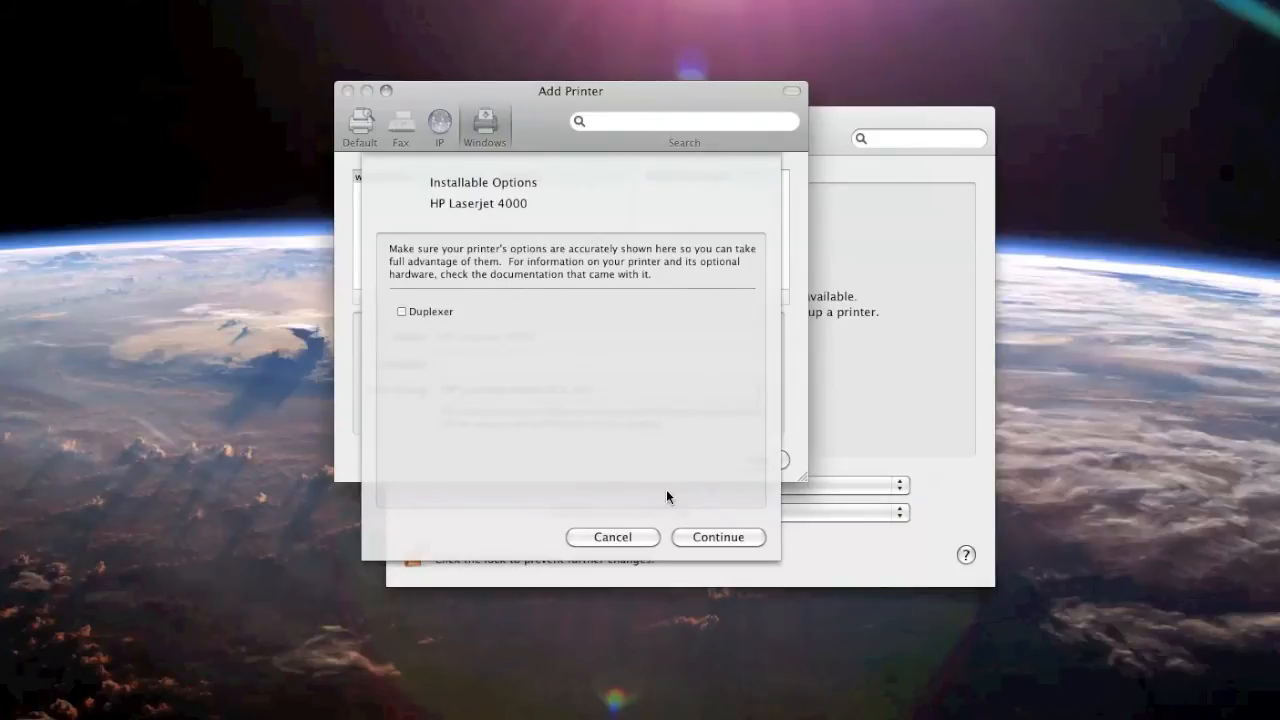
pyautogui.moveTo(691, 441)
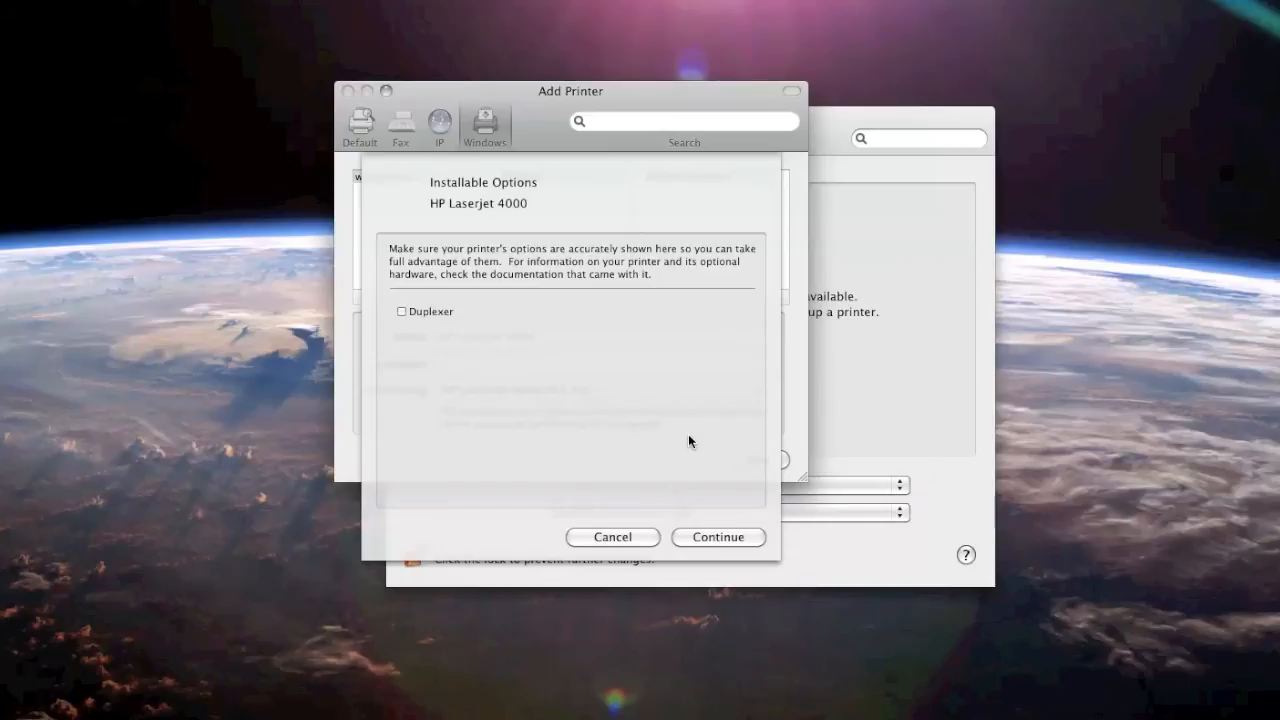
pyautogui.click(718, 537)
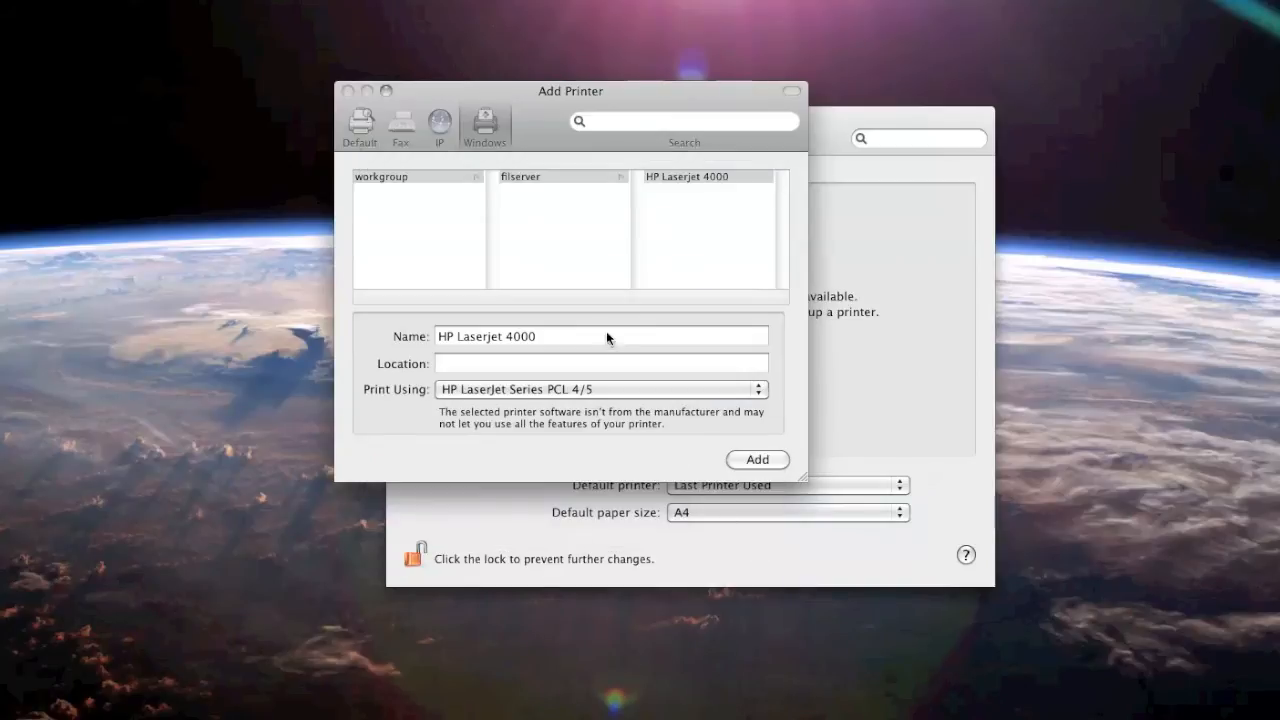
pyautogui.click(757, 459)
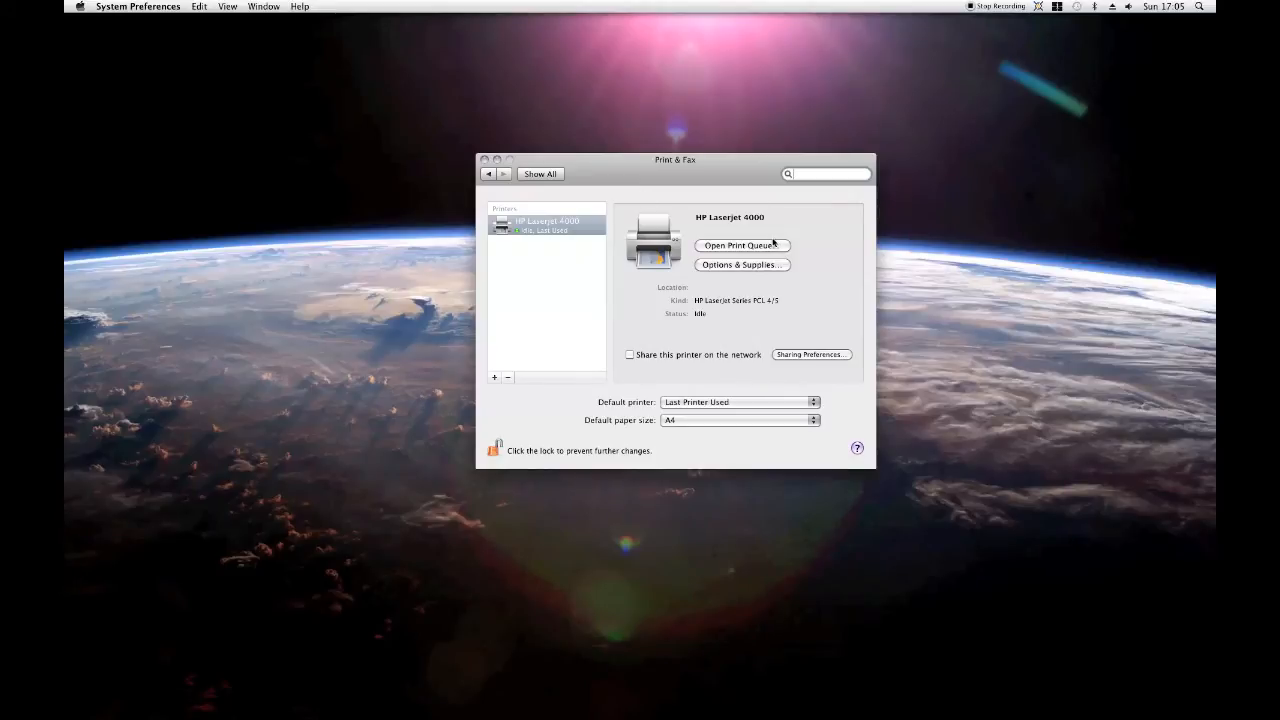
pyautogui.moveTo(615, 224)
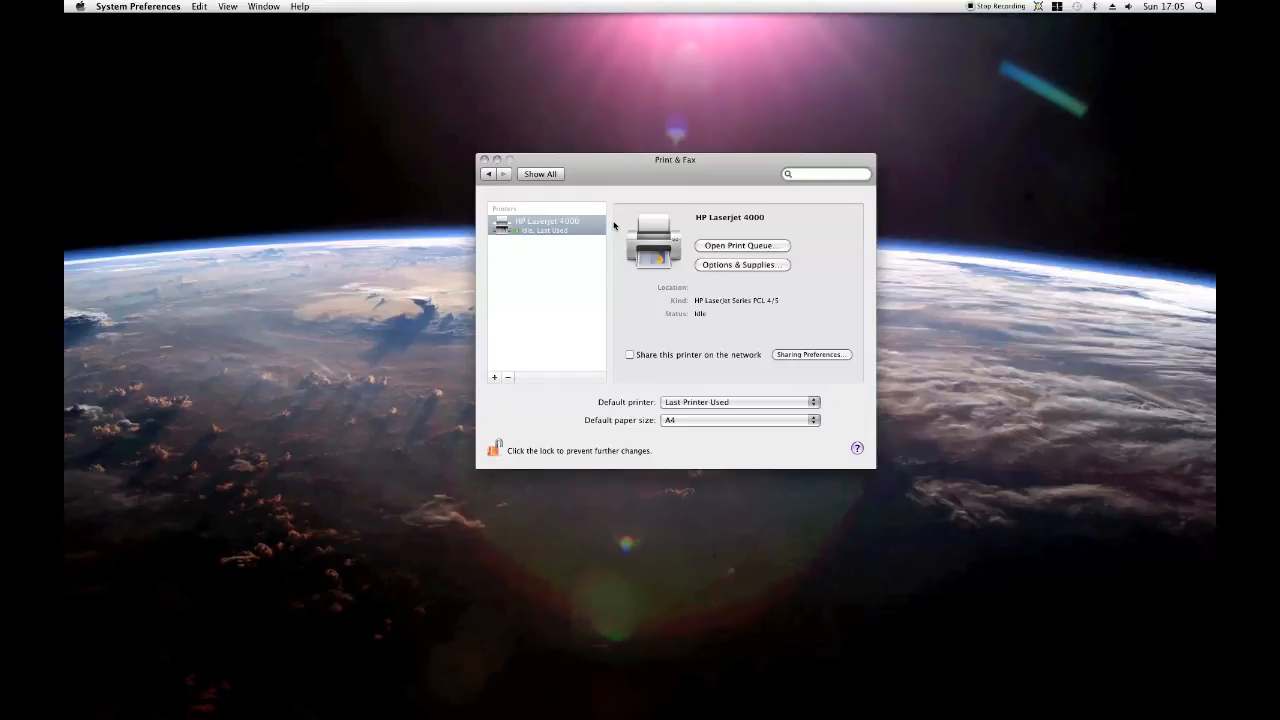
pyautogui.moveTo(624, 215)
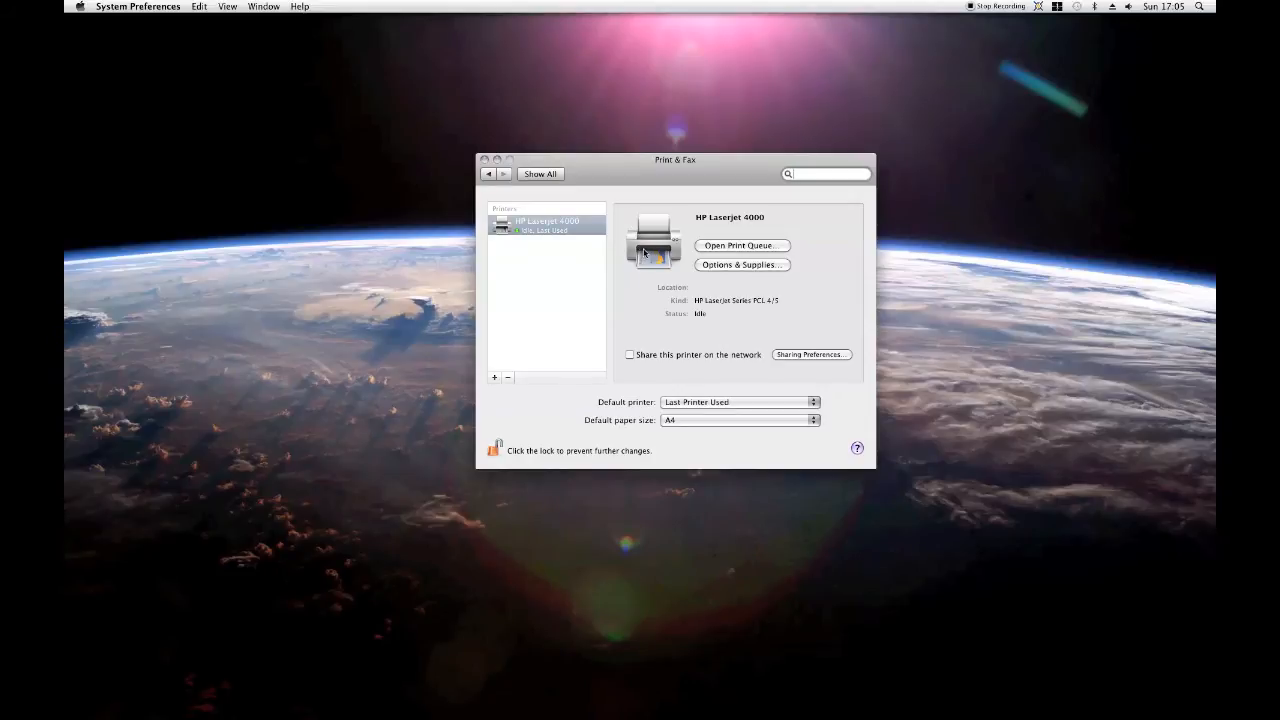
pyautogui.moveTo(949, 32)
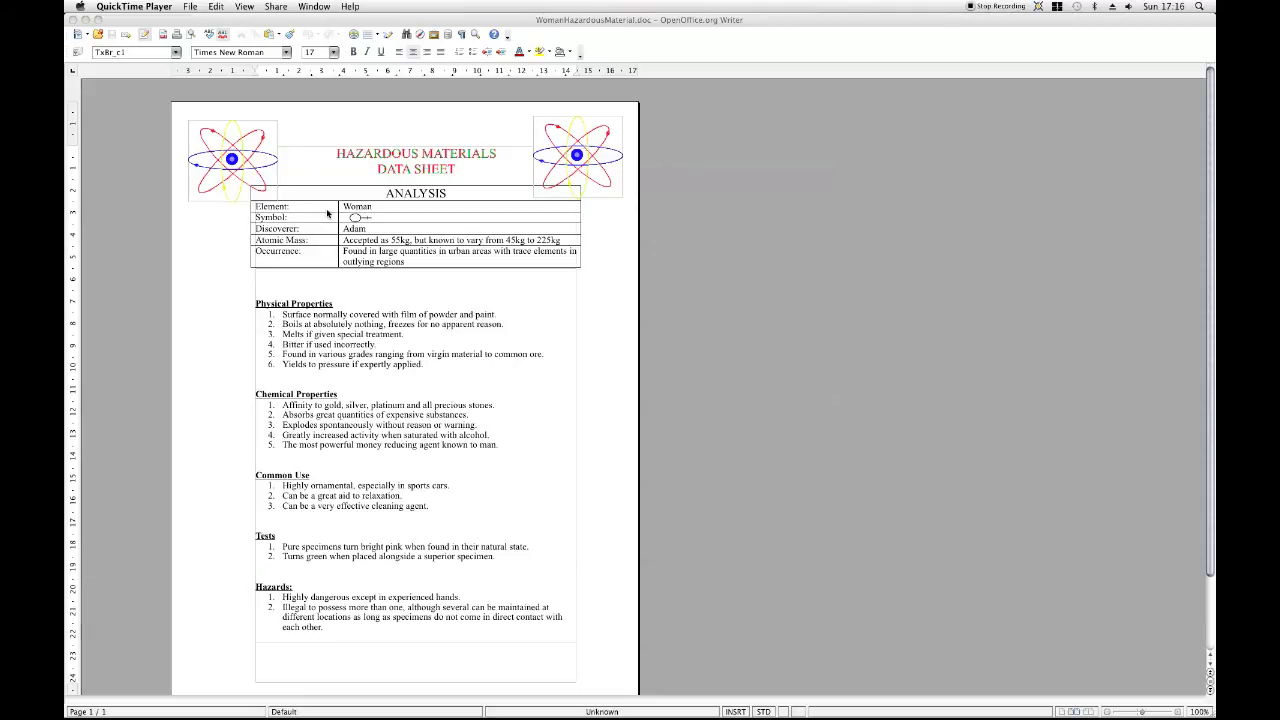
pyautogui.moveTo(334, 217)
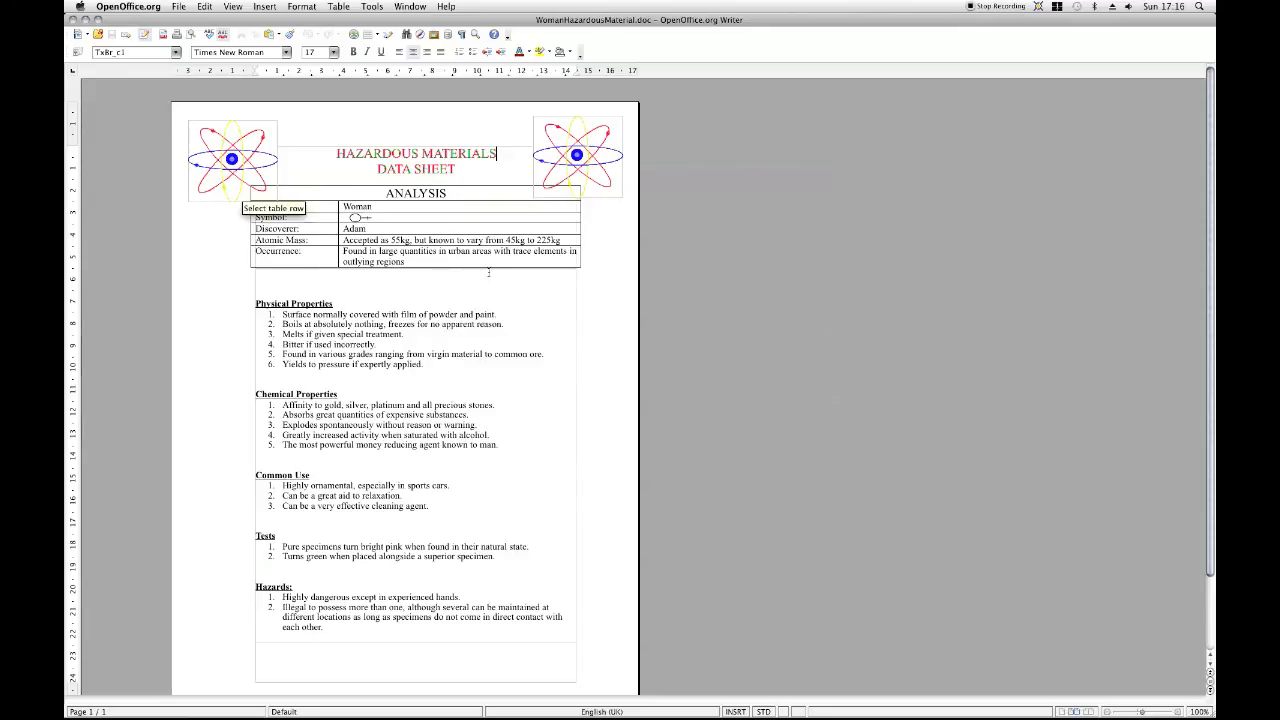
pyautogui.moveTo(412, 274)
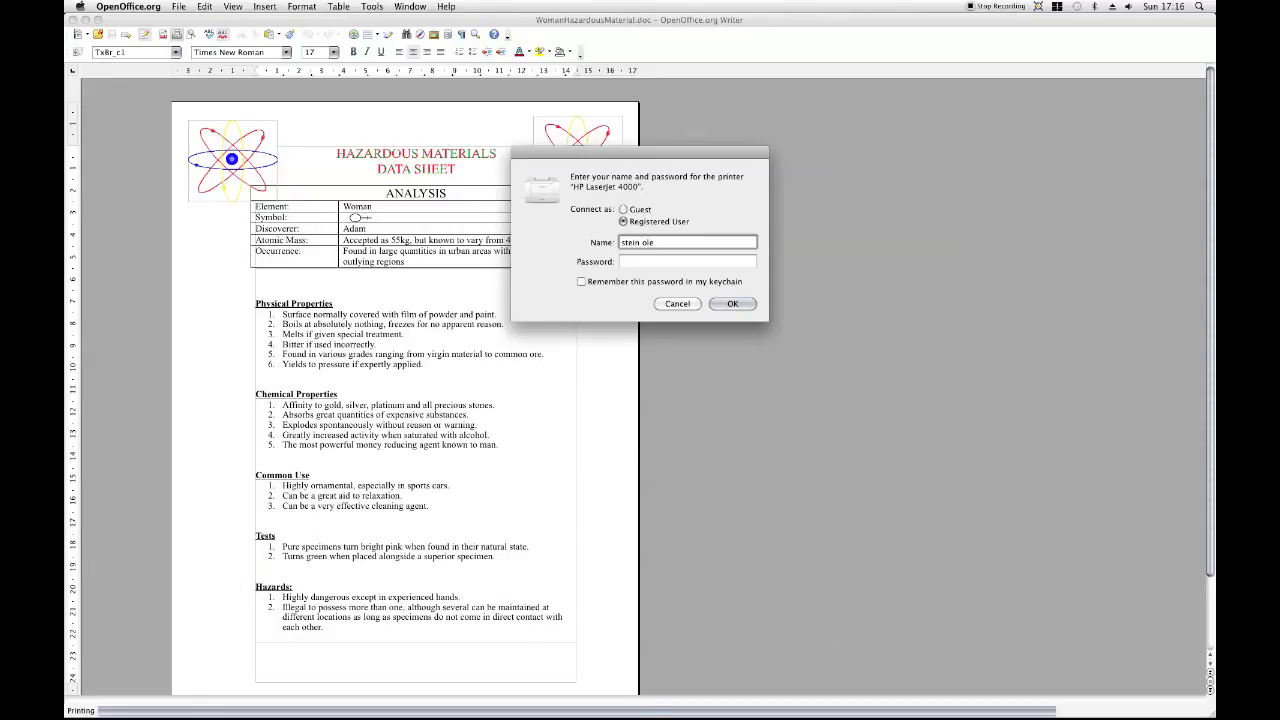
# Step: Enter the printer password, tick Remember this password in my keychain, and submit the login
pyautogui.click(688, 261)
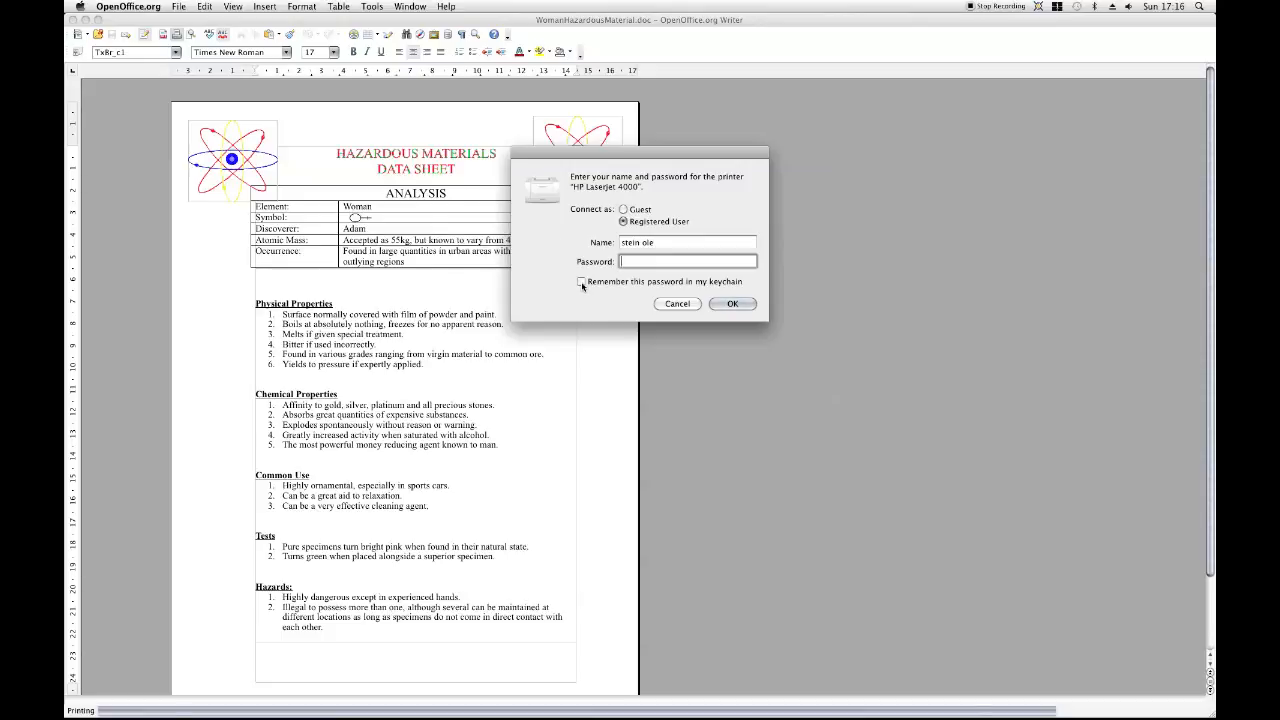
pyautogui.click(582, 281)
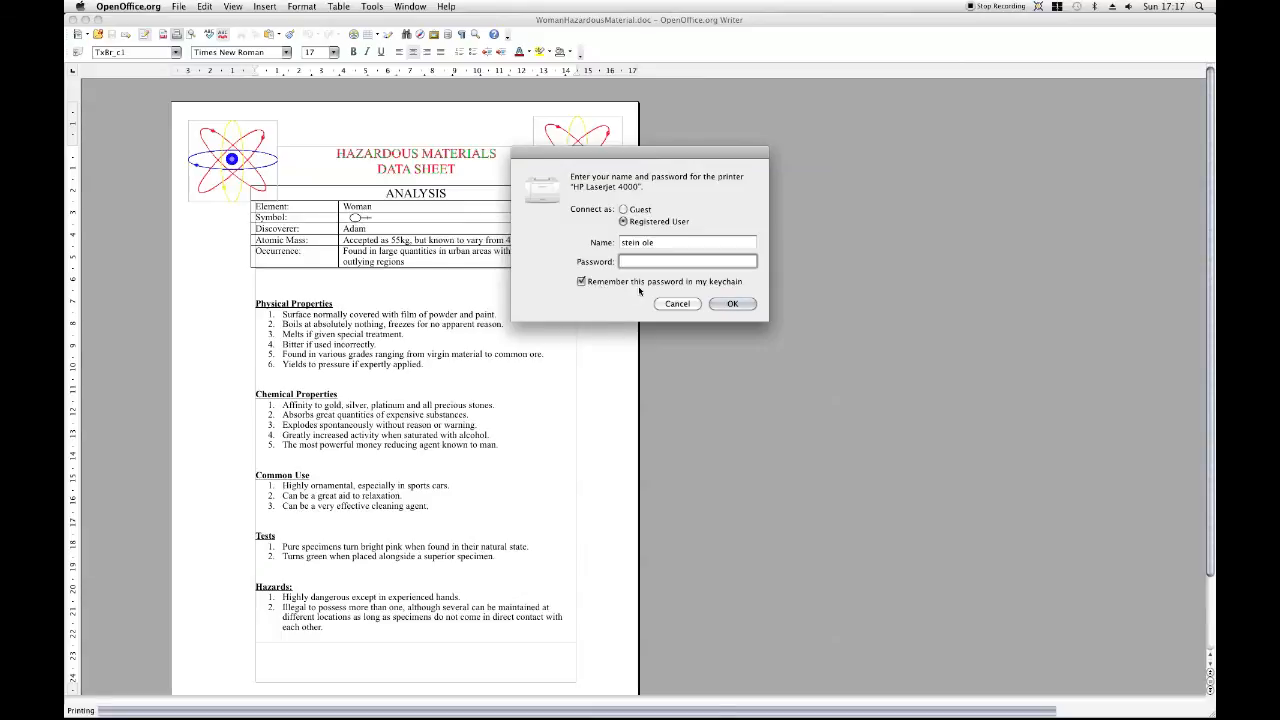
pyautogui.click(687, 261)
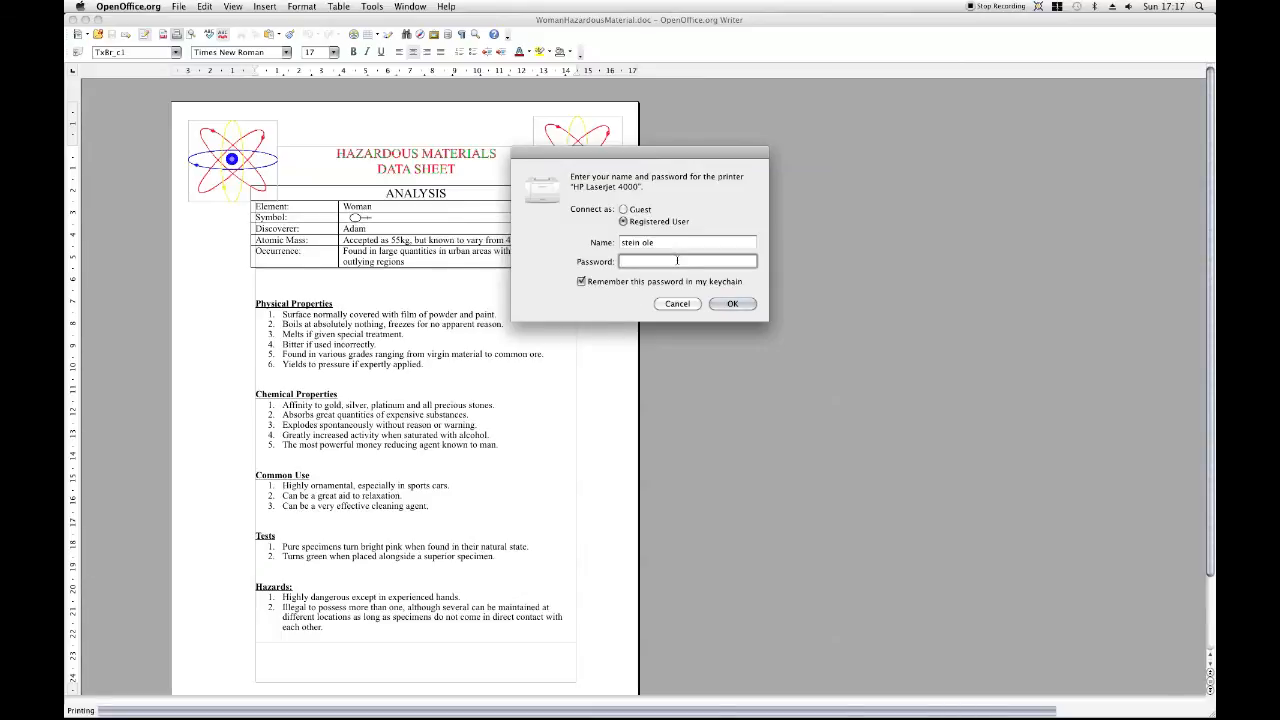
pyautogui.write('••••••')
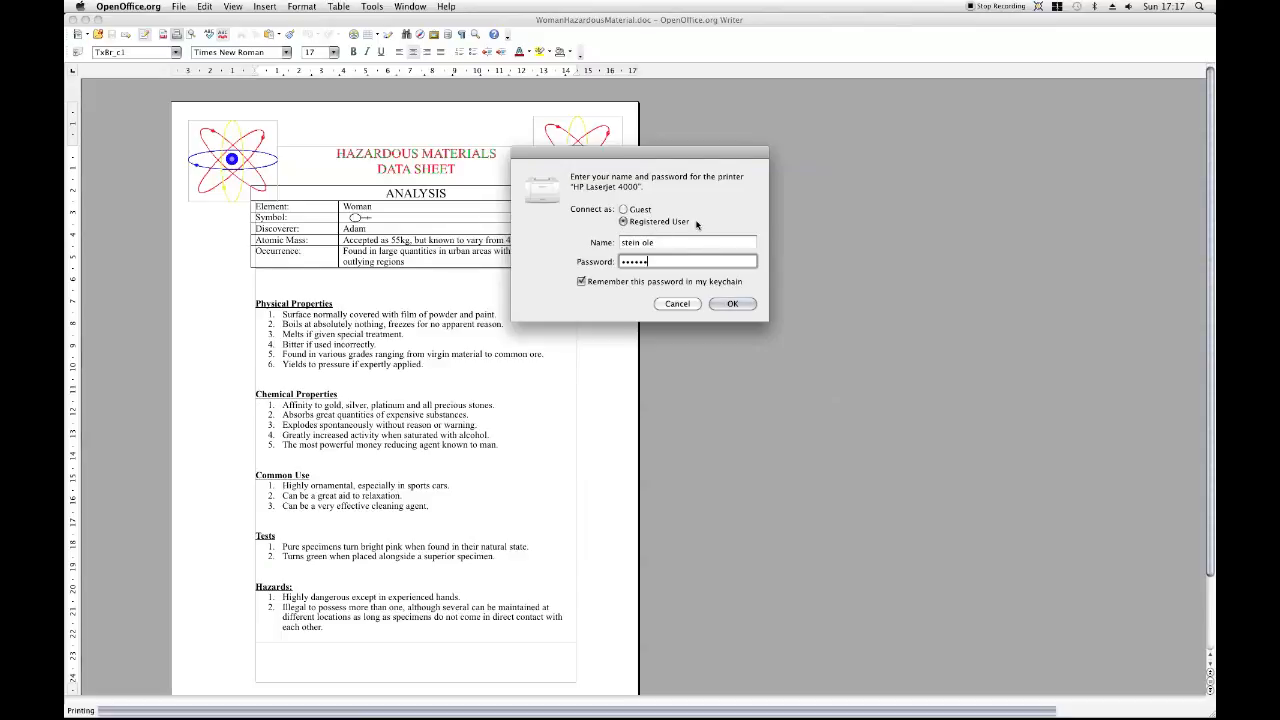
pyautogui.moveTo(712, 208)
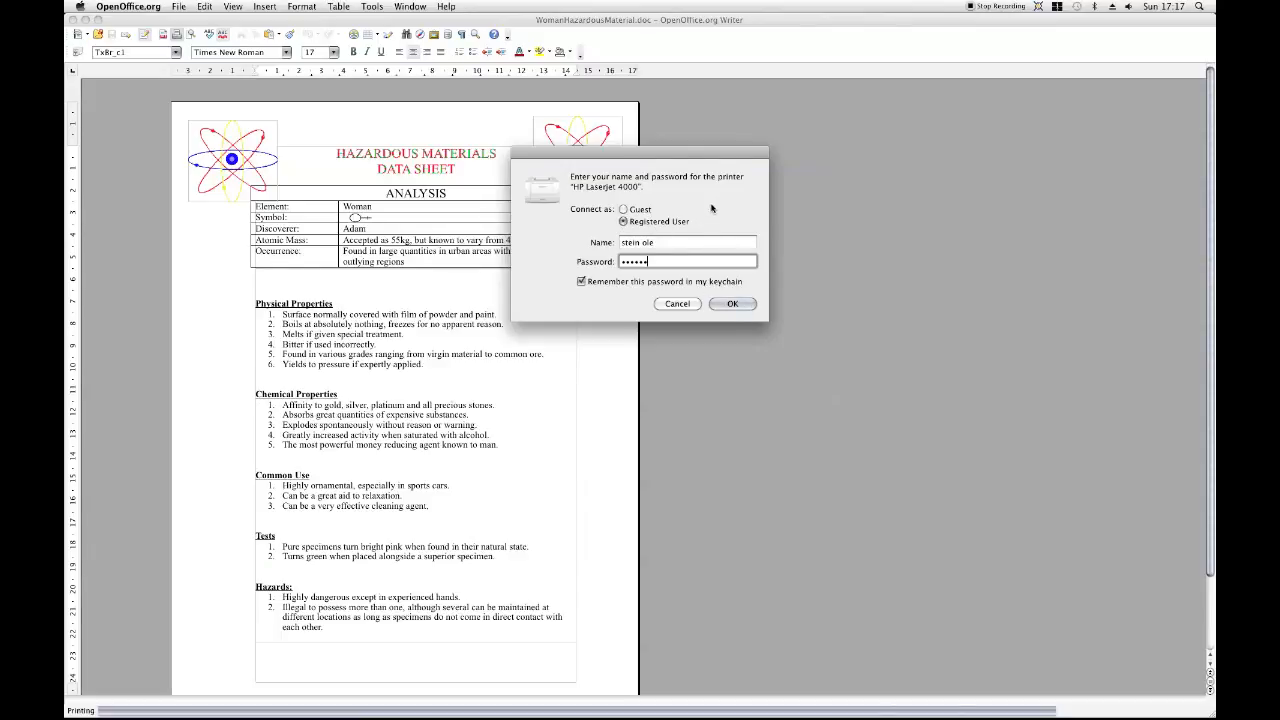
pyautogui.click(732, 303)
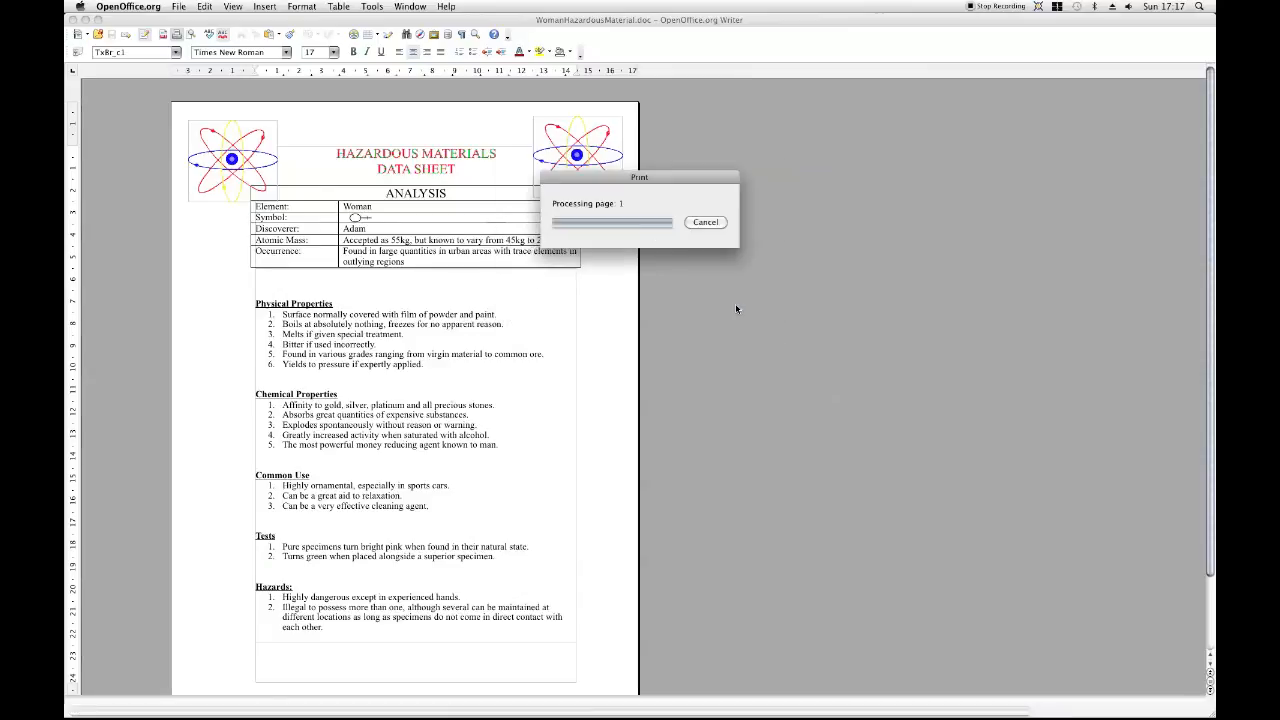